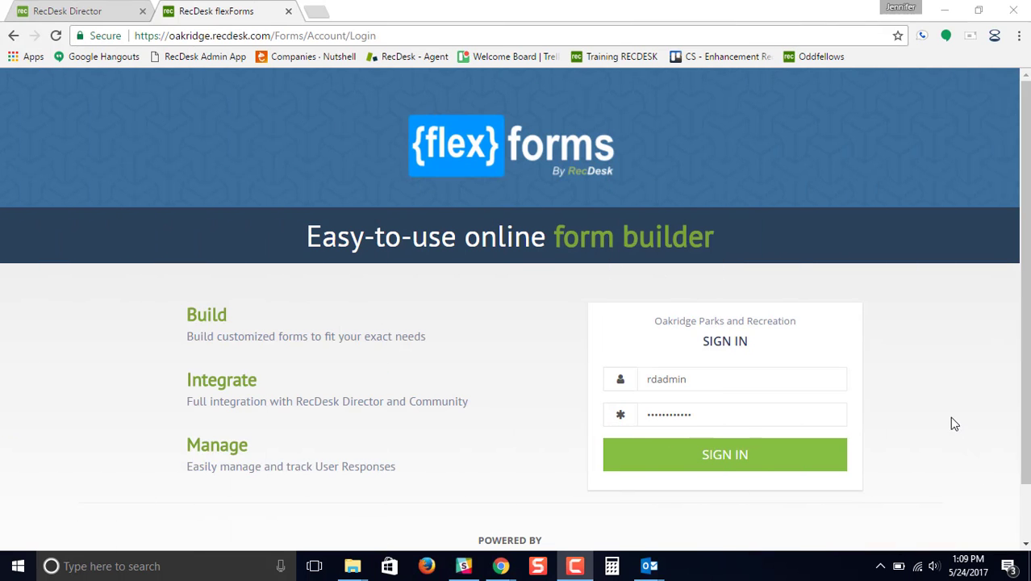
mouse_move(942, 403)
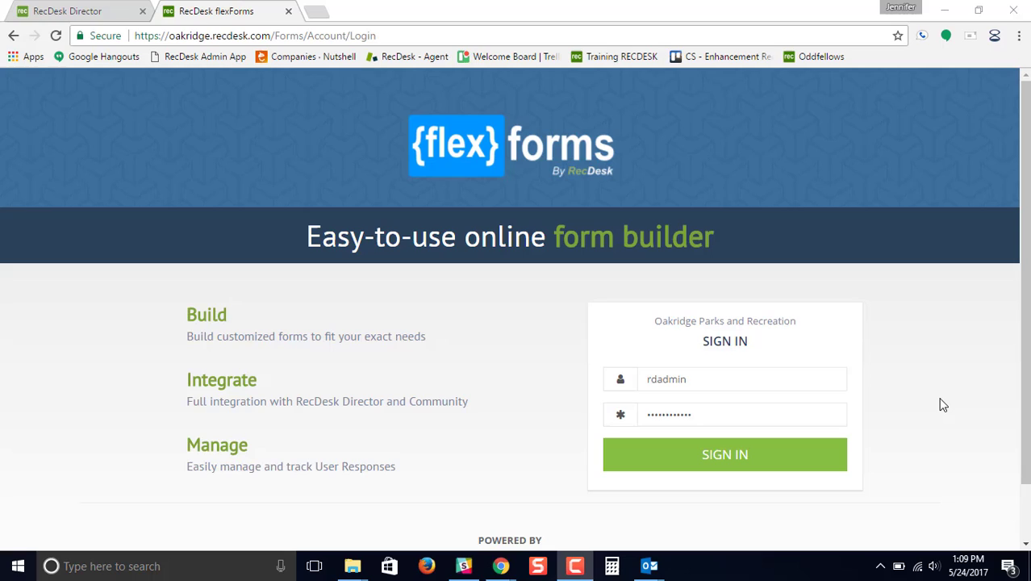
mouse_move(889, 376)
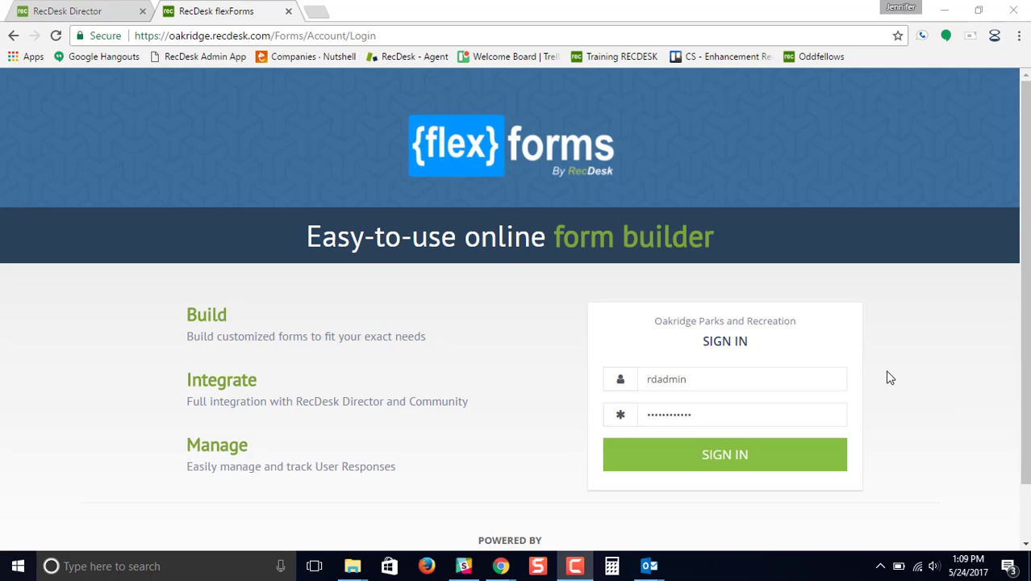
mouse_move(878, 378)
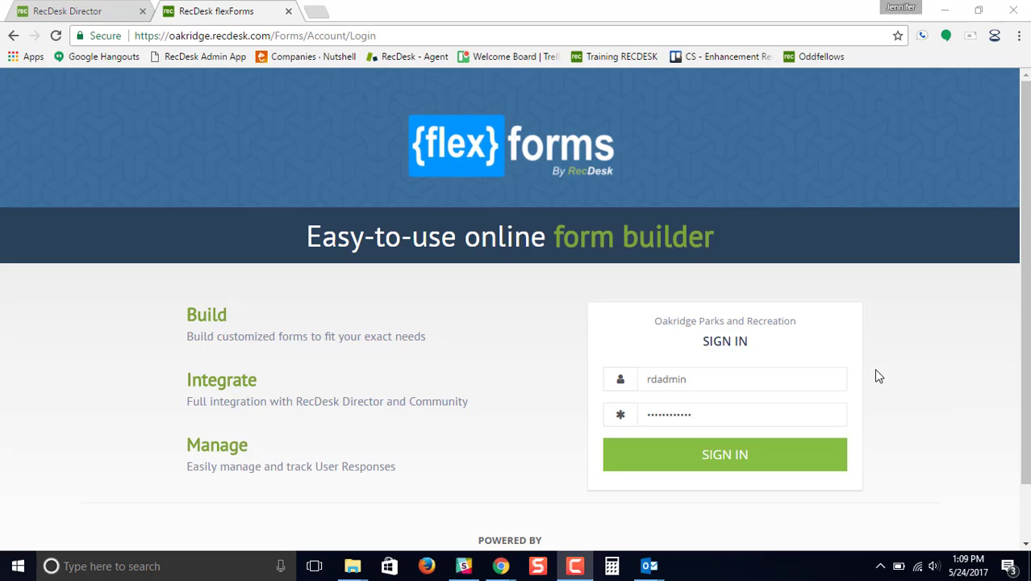
mouse_move(878, 358)
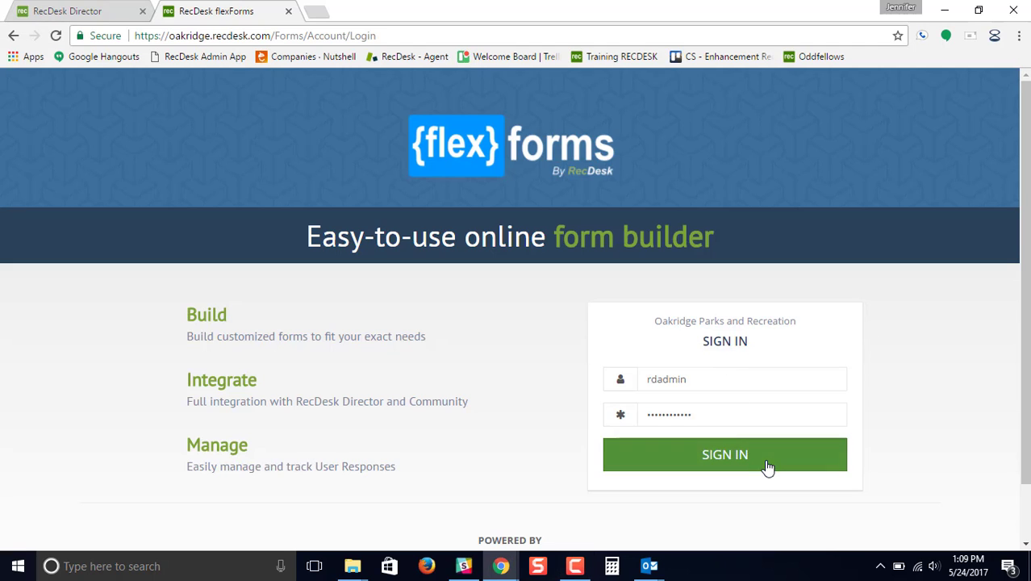
Sign in to flexForms and go to the Settings page
click(725, 455)
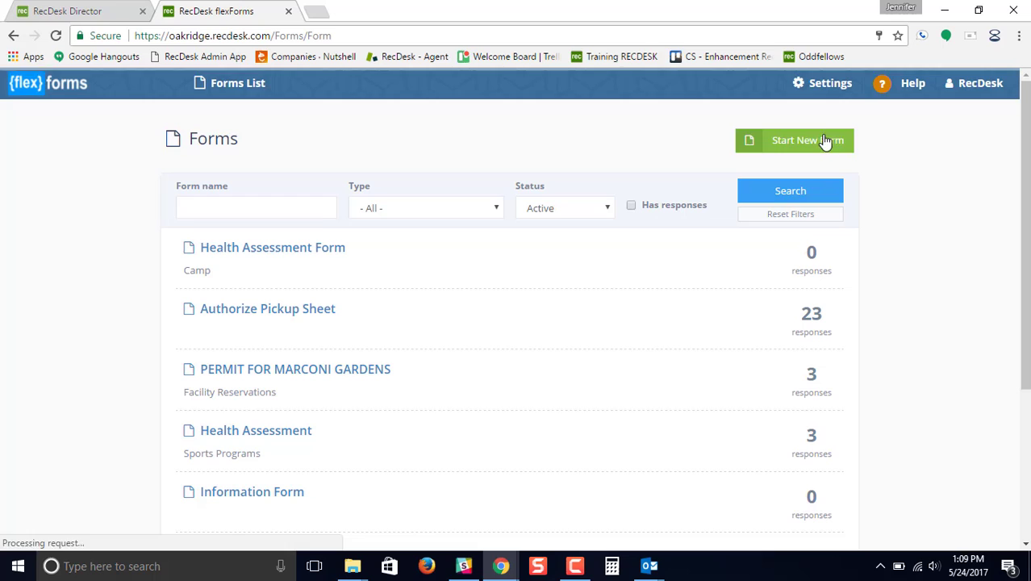
click(829, 84)
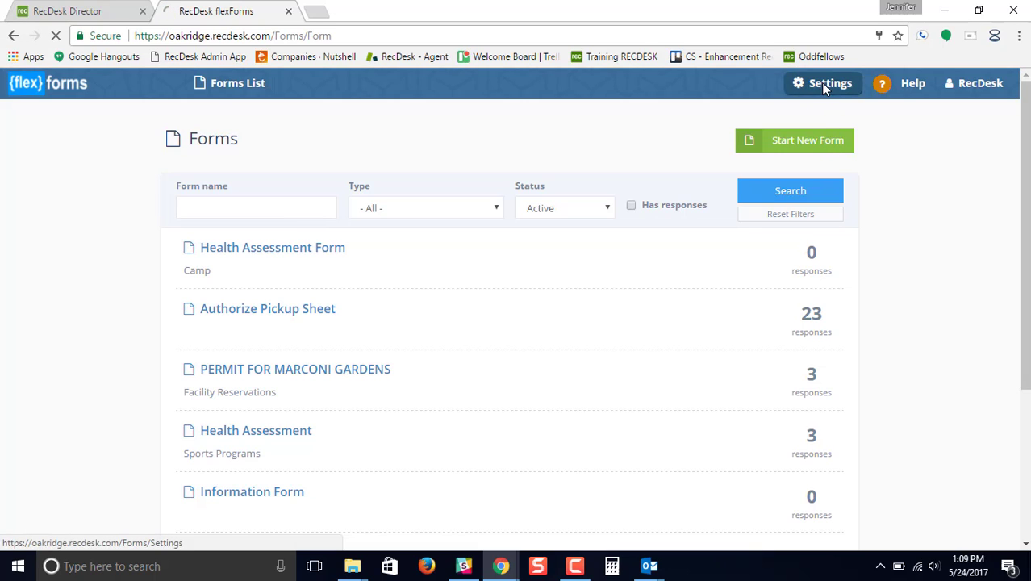
click(830, 84)
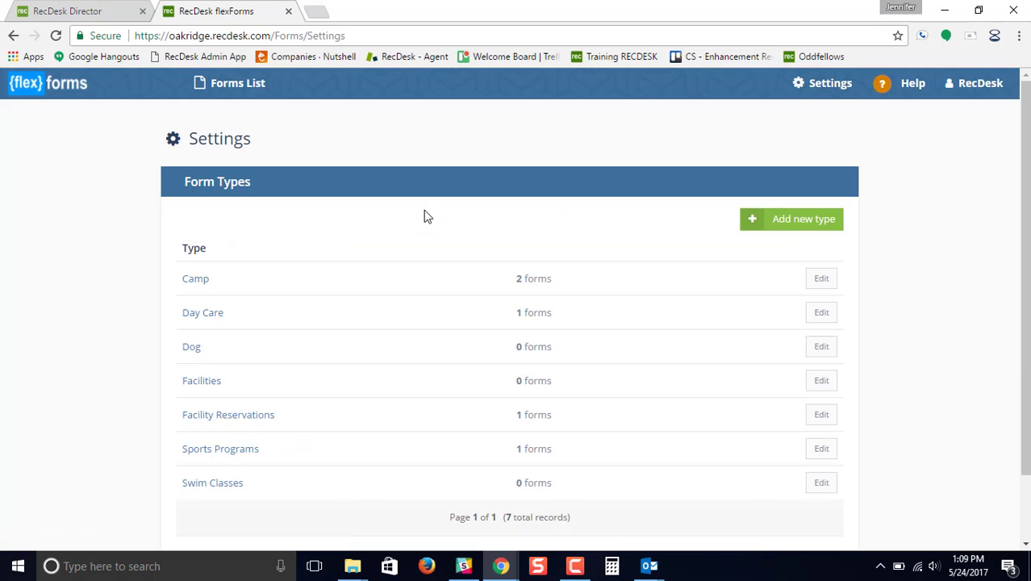
mouse_move(260, 249)
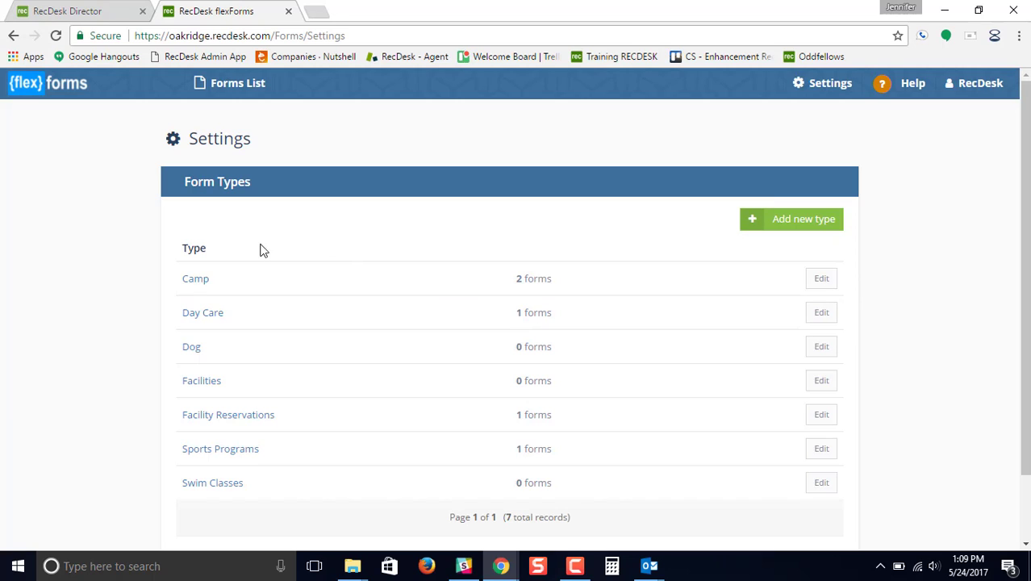
mouse_move(647, 309)
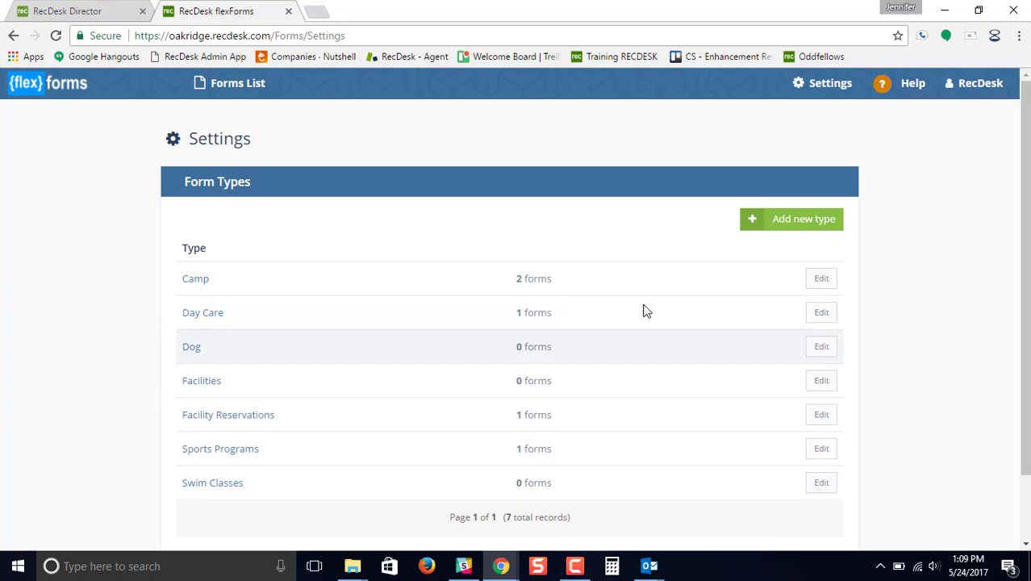
mouse_move(801, 227)
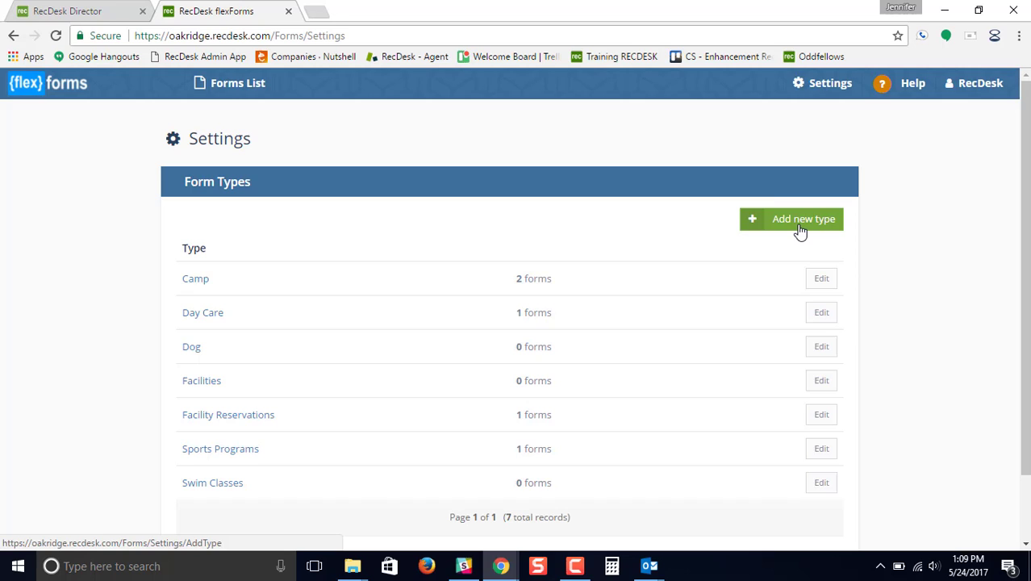
Start a blank New Form Type entry from the form types list
click(800, 220)
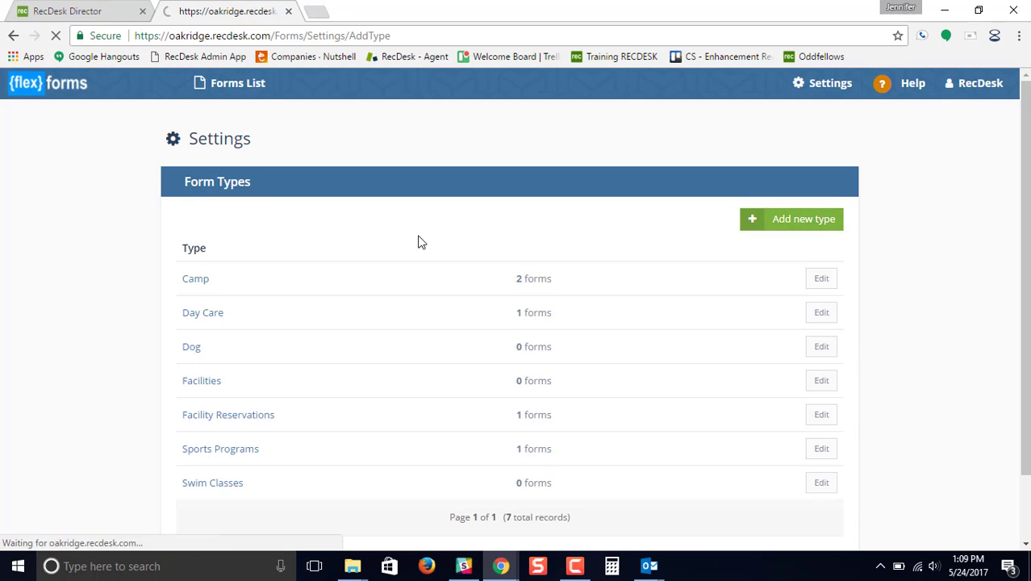
click(801, 220)
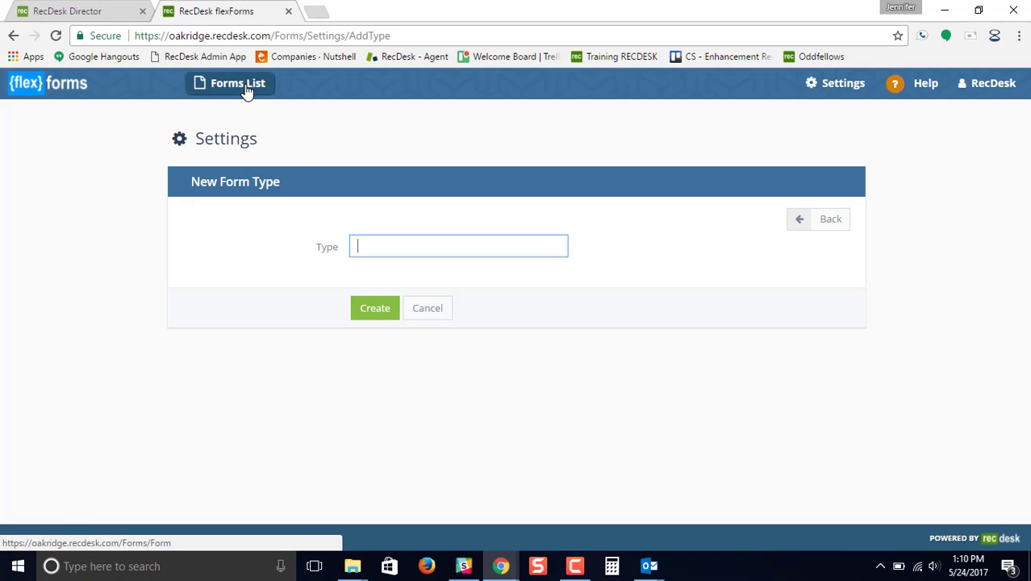
Return to the Forms List and look over the name, type and status filters
click(239, 84)
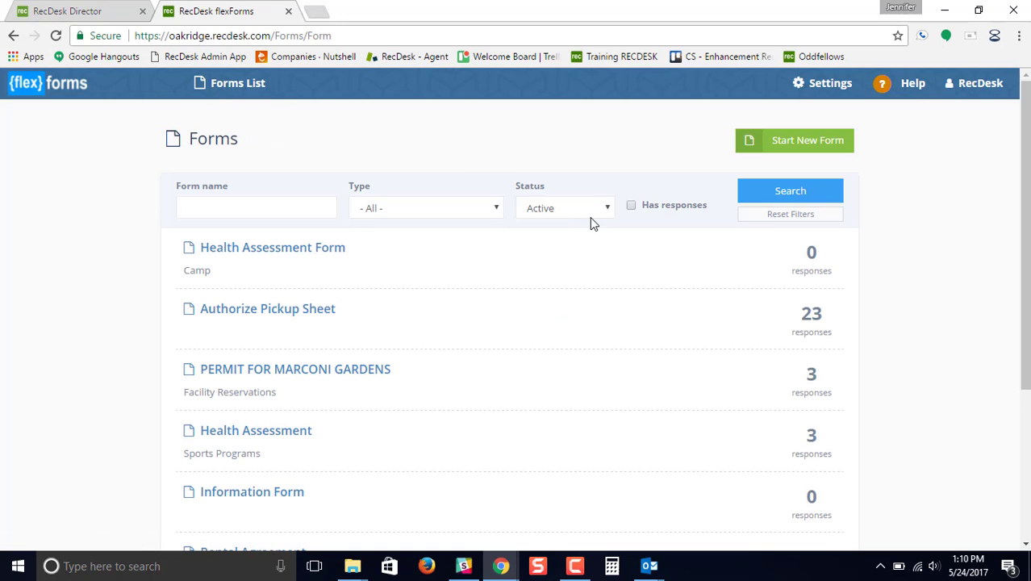
click(255, 208)
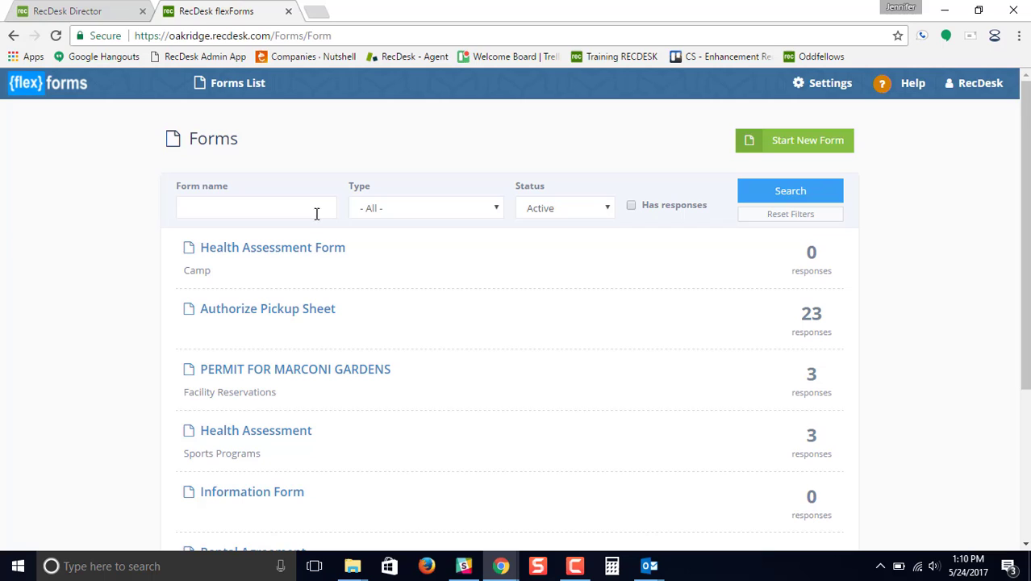
click(256, 207)
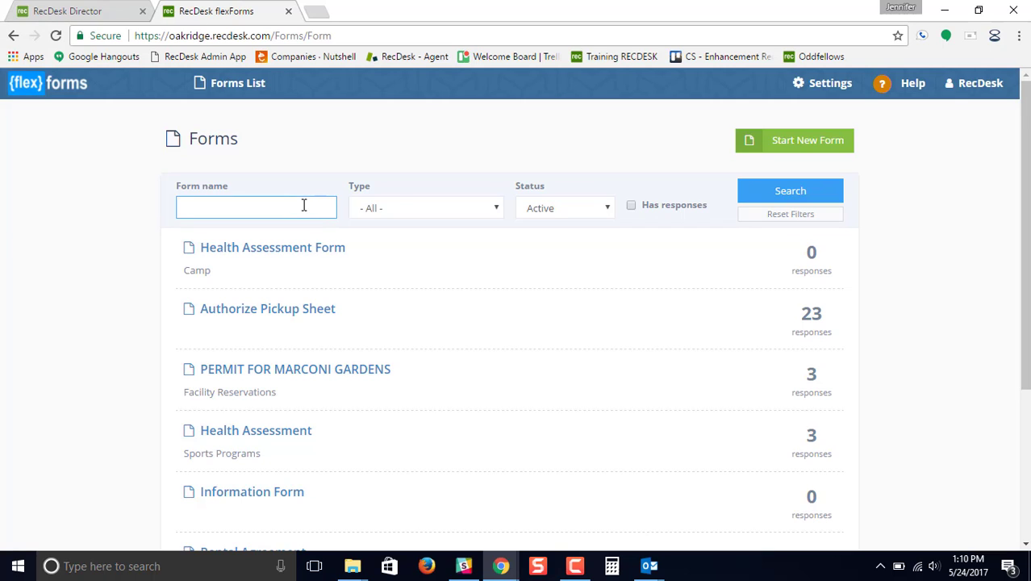
click(426, 206)
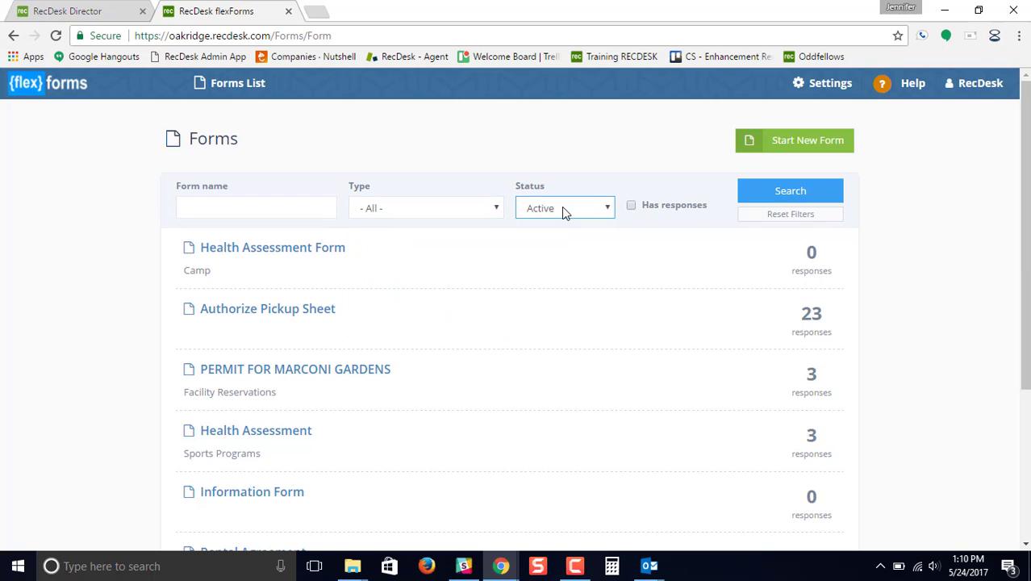
click(565, 208)
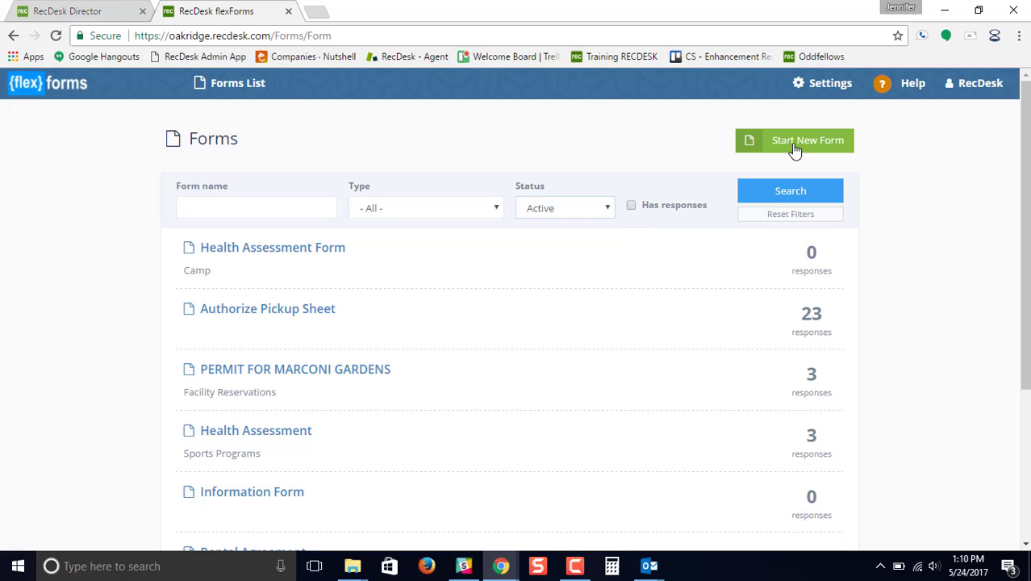
Create a new form named 'Health Assessment 2017' and review its form type choices
click(794, 139)
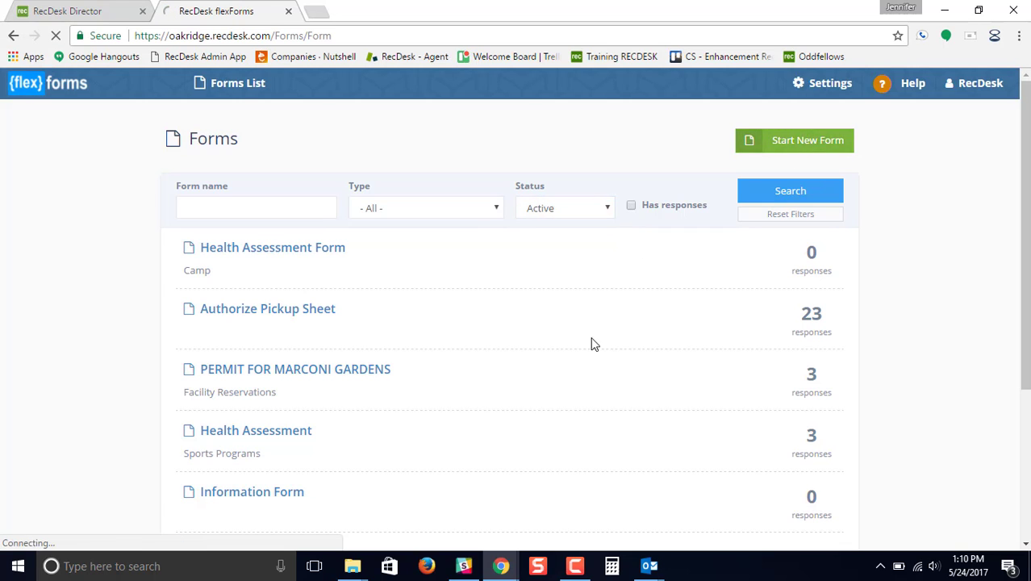
click(794, 139)
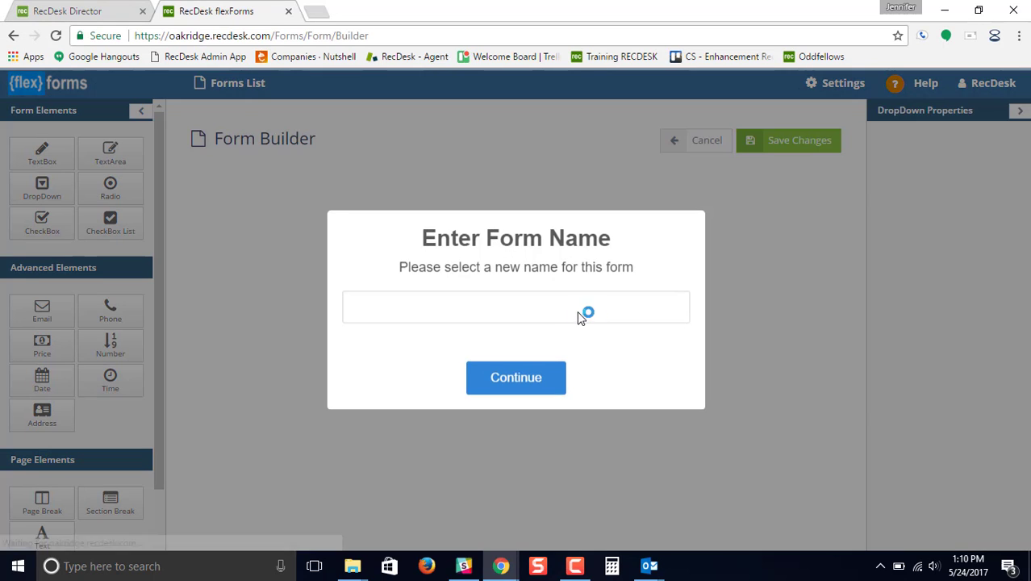
text(Health Assessment)
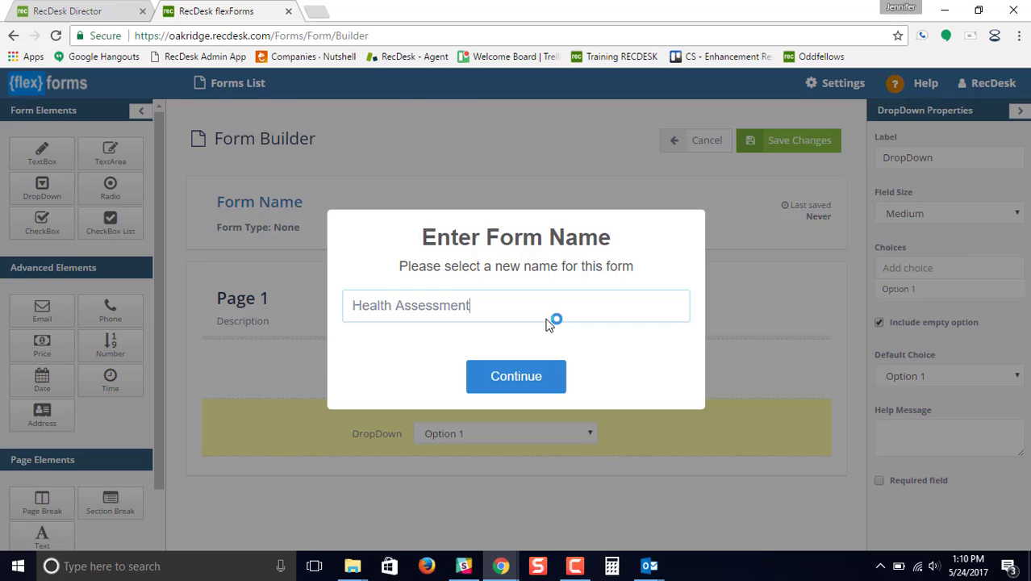
text(2017)
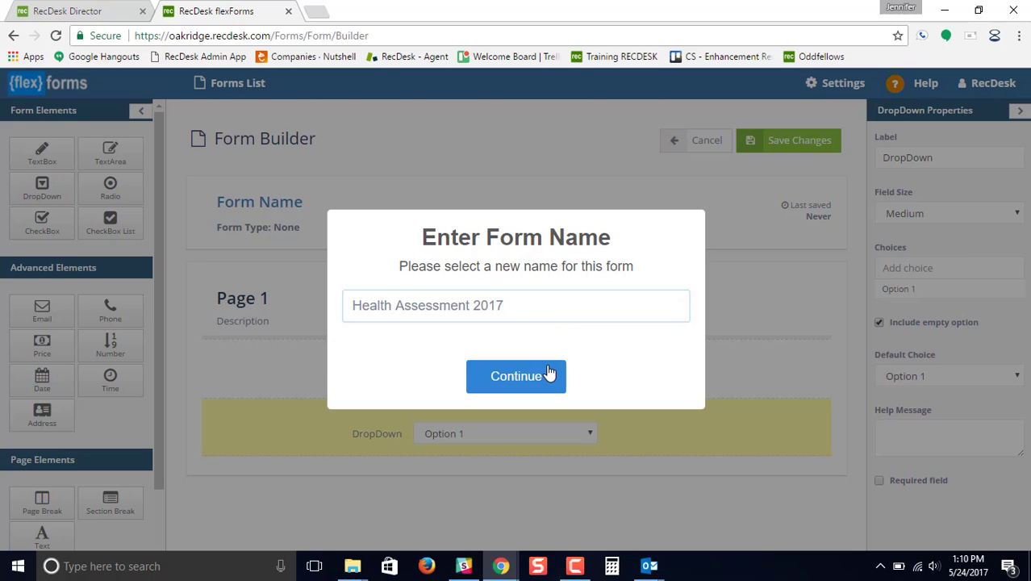
click(517, 377)
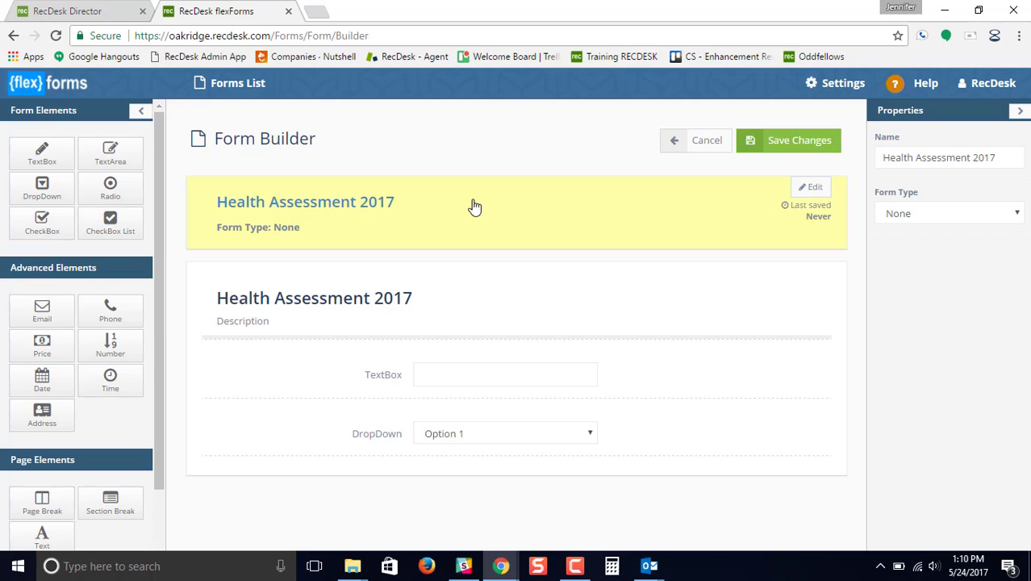
mouse_move(838, 220)
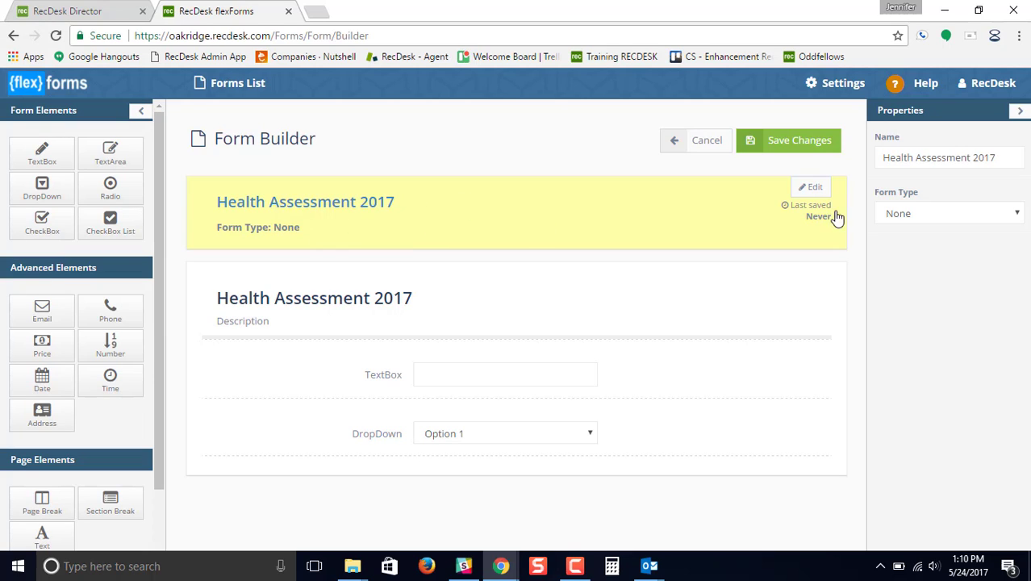
click(949, 213)
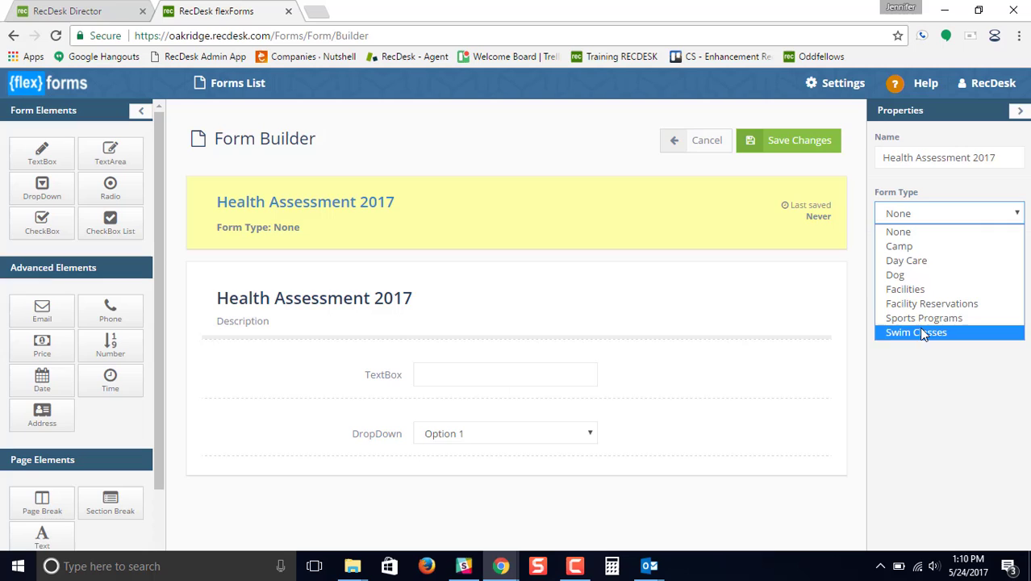
mouse_move(946, 261)
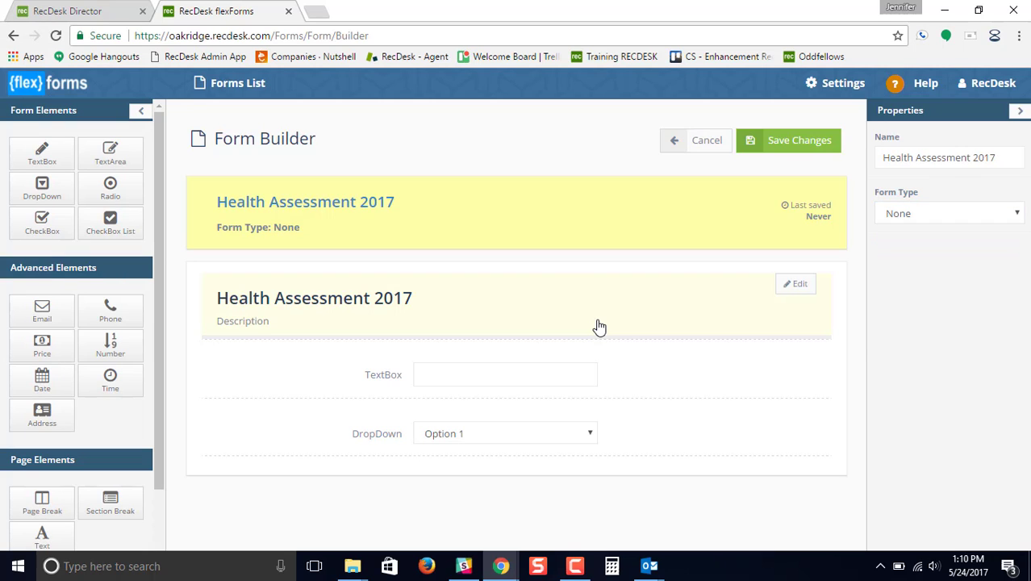
Delete the sample DropDown field from the first page, confirming the deletion
click(517, 300)
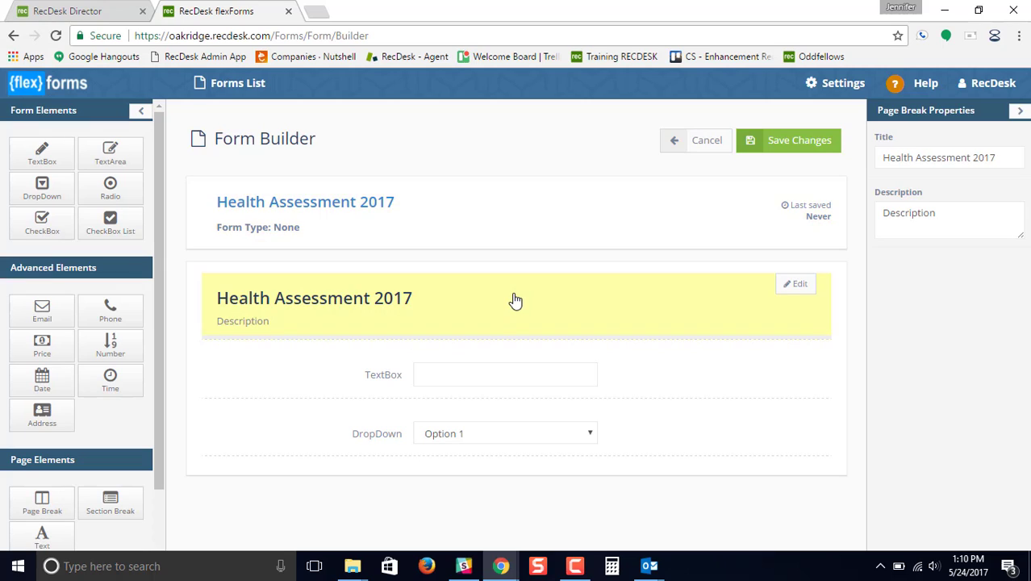
mouse_move(254, 344)
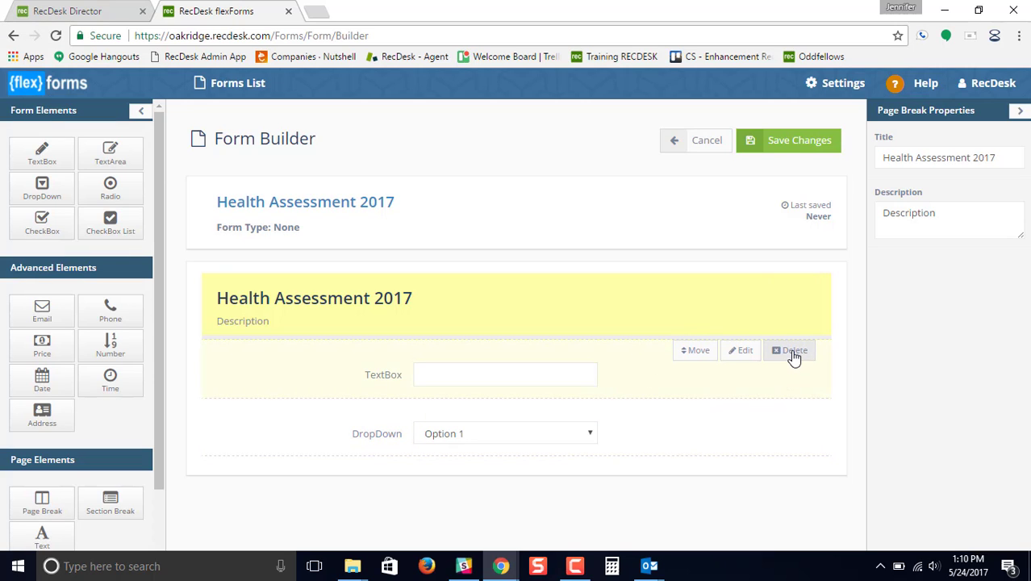
click(794, 351)
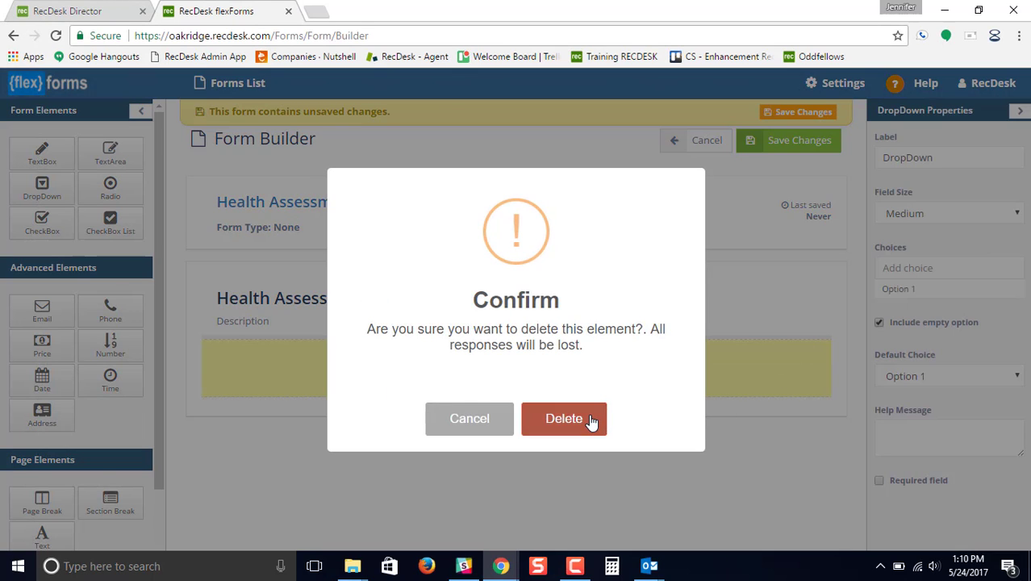
click(565, 420)
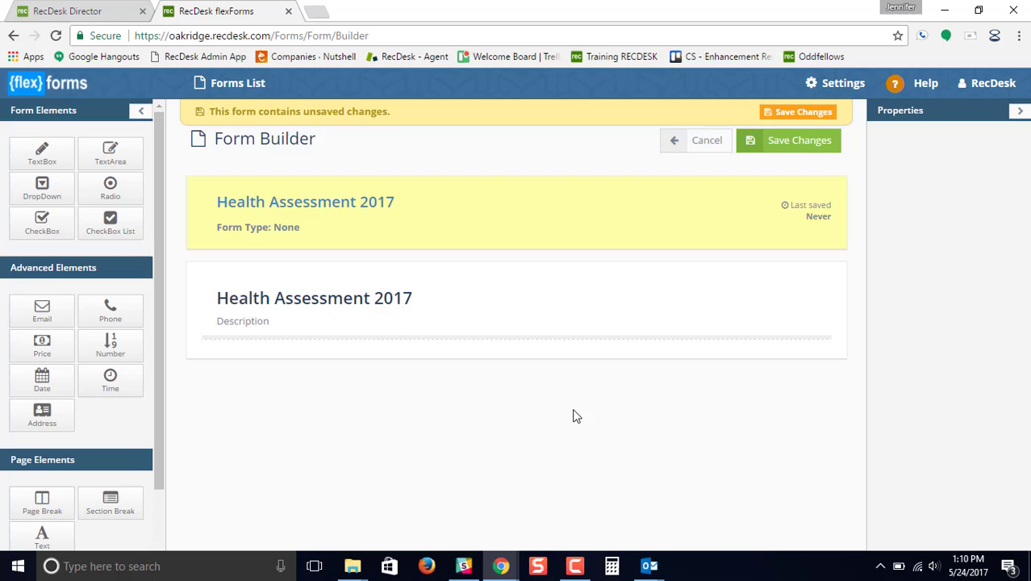
mouse_move(113, 154)
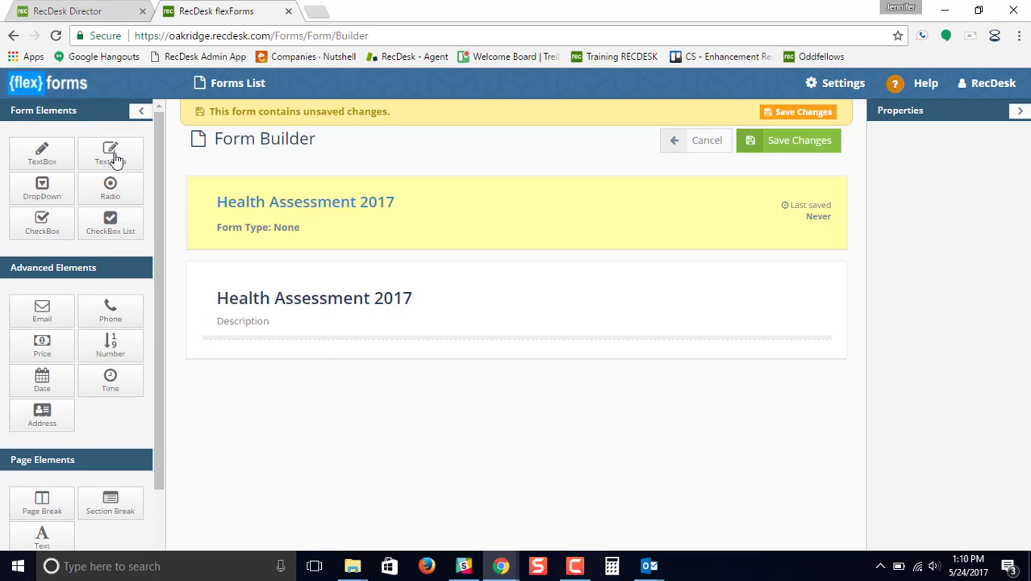
mouse_move(113, 158)
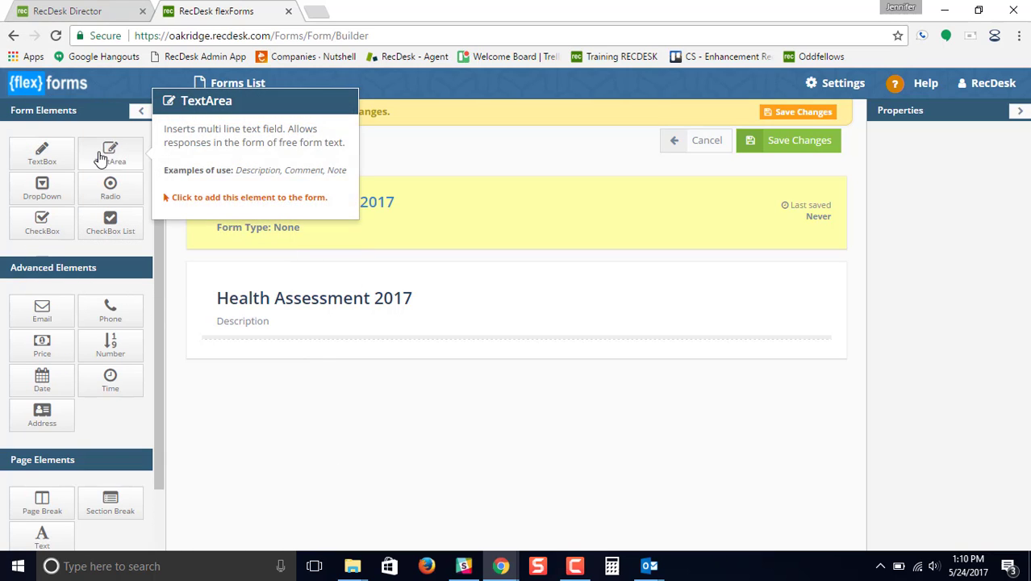
mouse_move(42, 222)
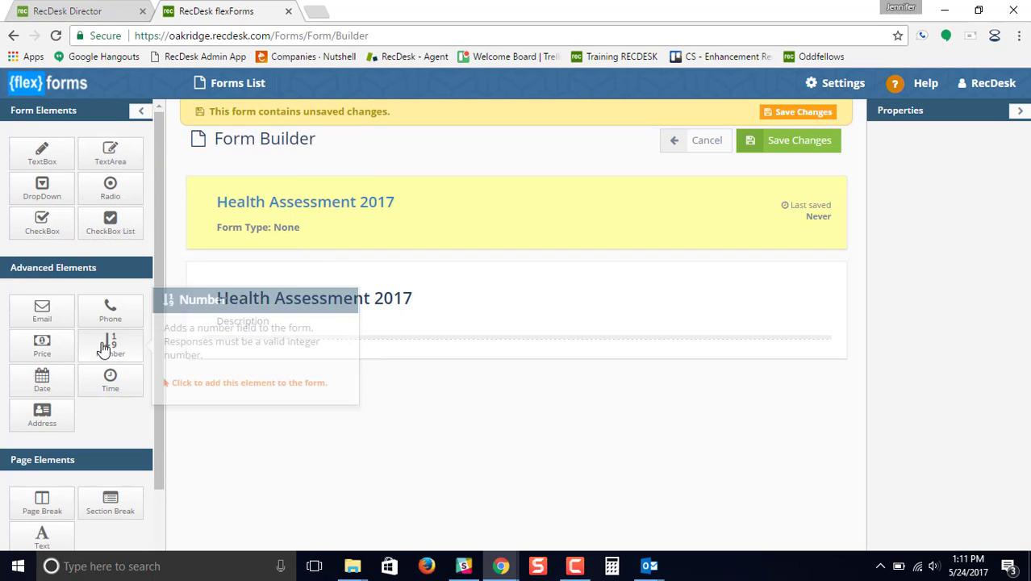
mouse_move(498, 439)
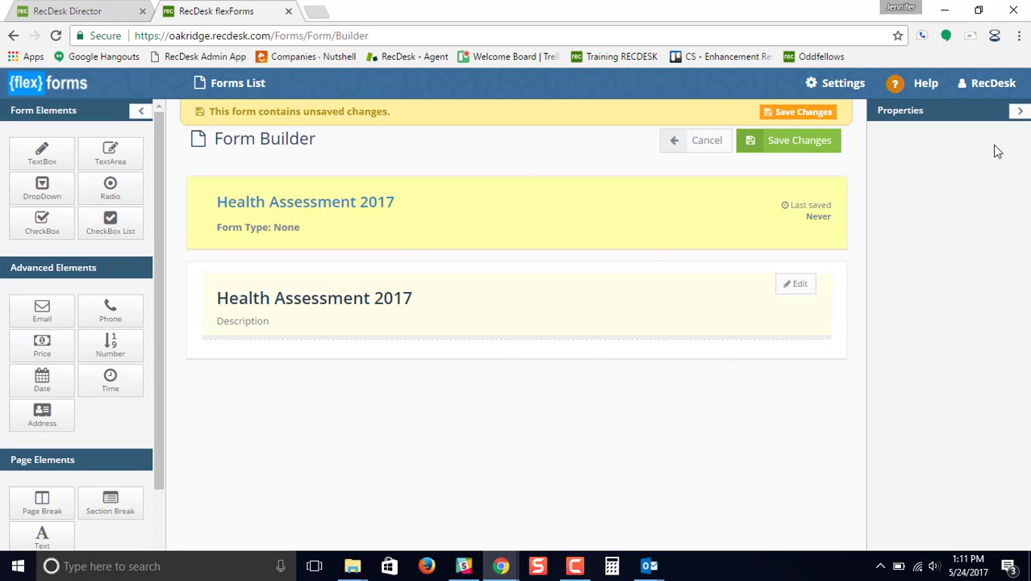
mouse_move(965, 232)
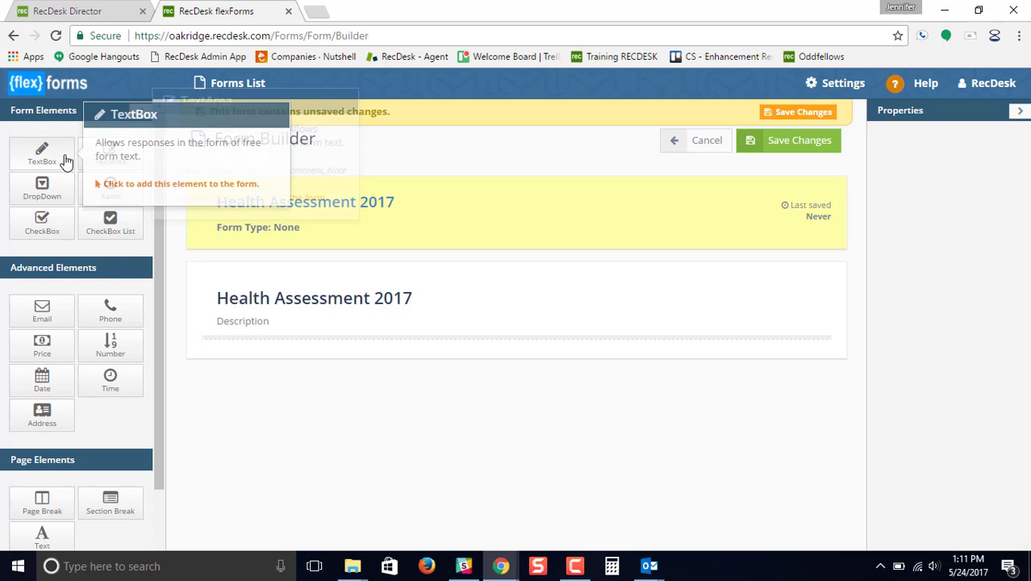
mouse_move(116, 463)
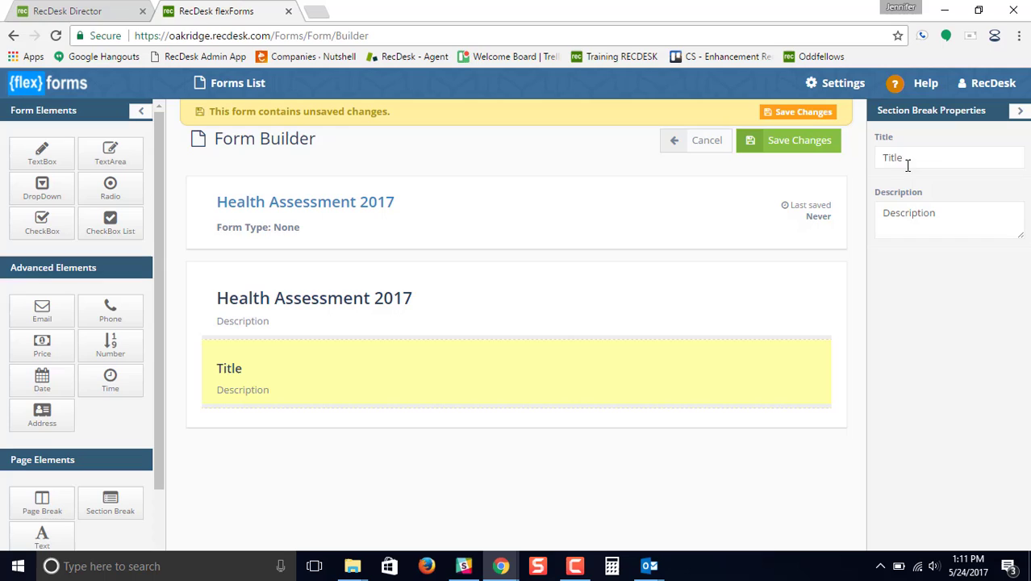
Title the new section break 'Allergies'
text(Al)
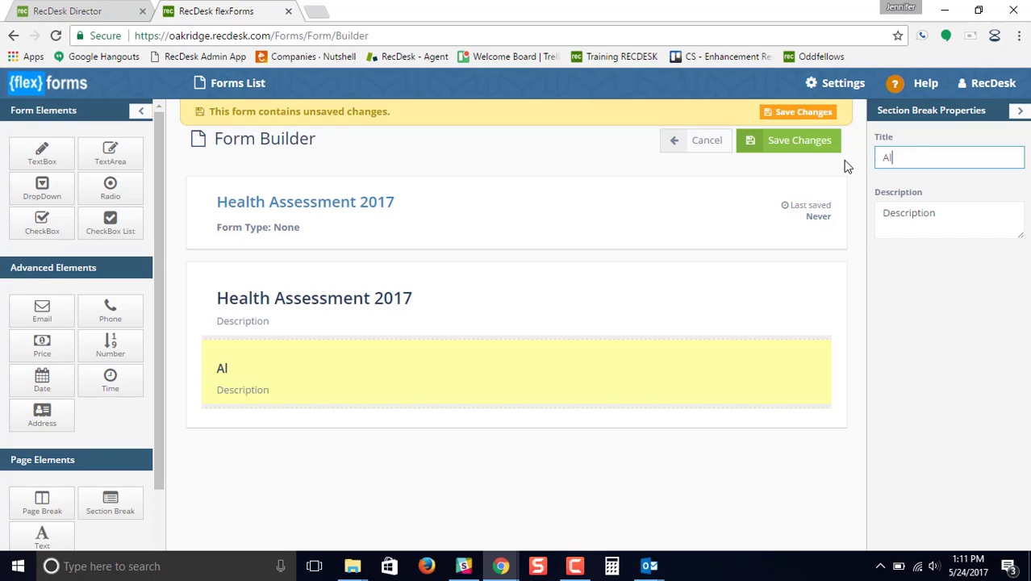
text(lergies)
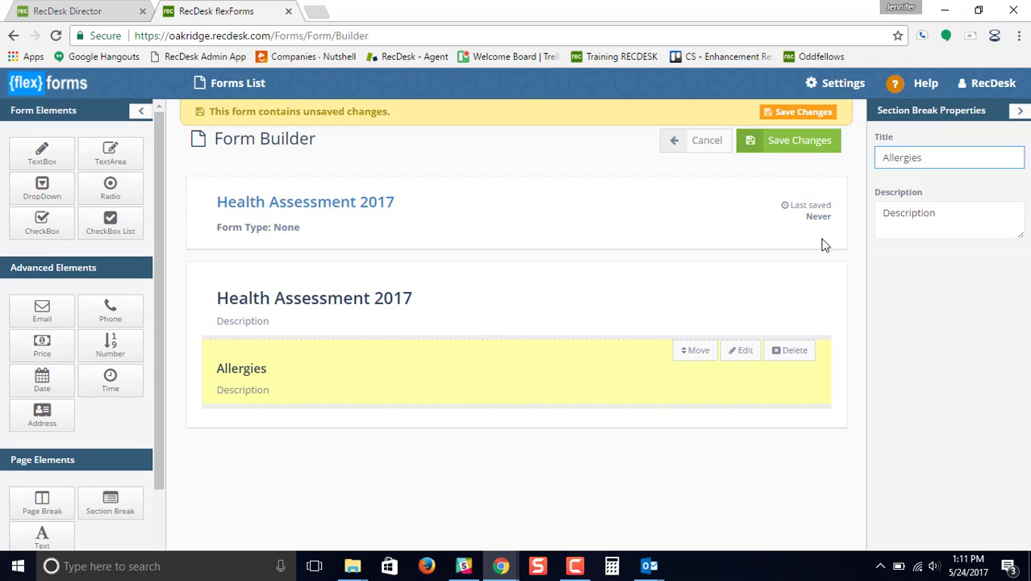
mouse_move(410, 359)
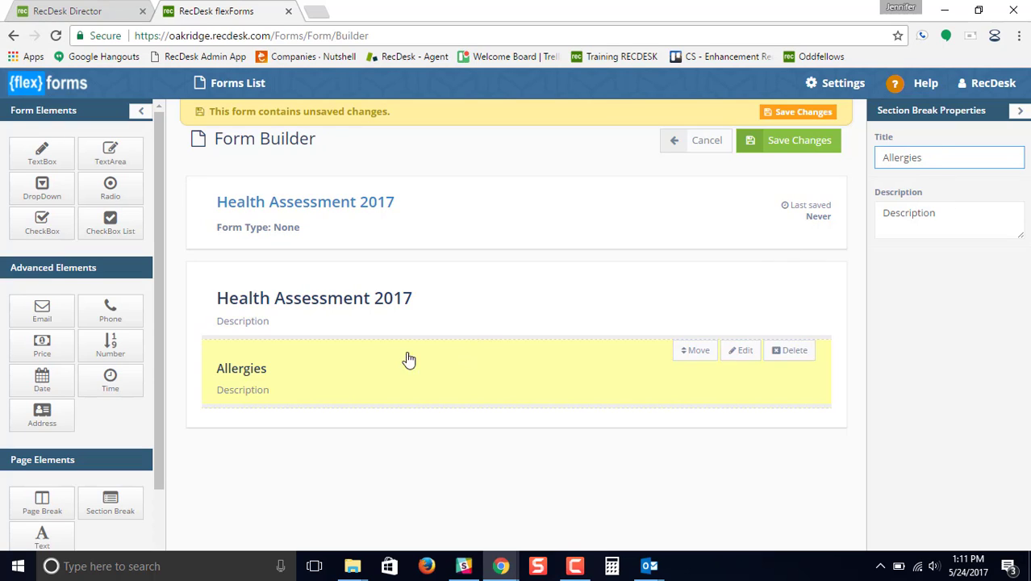
mouse_move(236, 306)
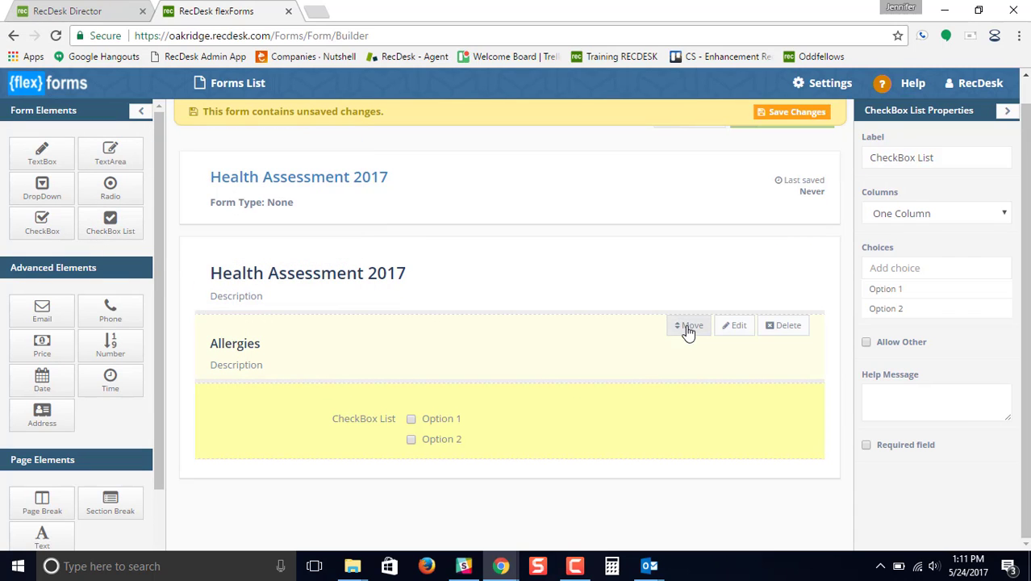
Label the checkbox list 'Known Allergies' and keep a One Column layout
click(936, 158)
text(K)
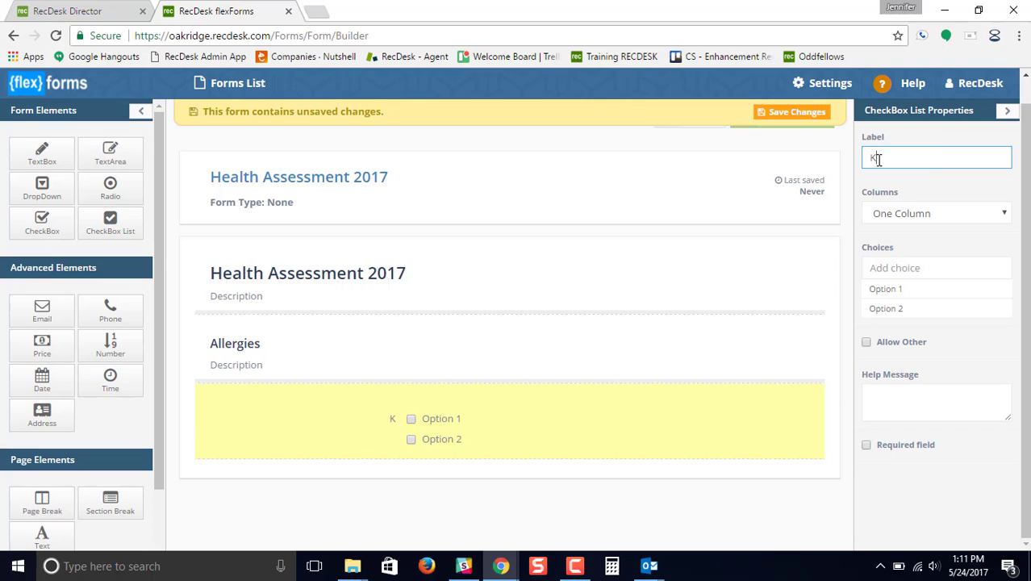
text(nown Allergies)
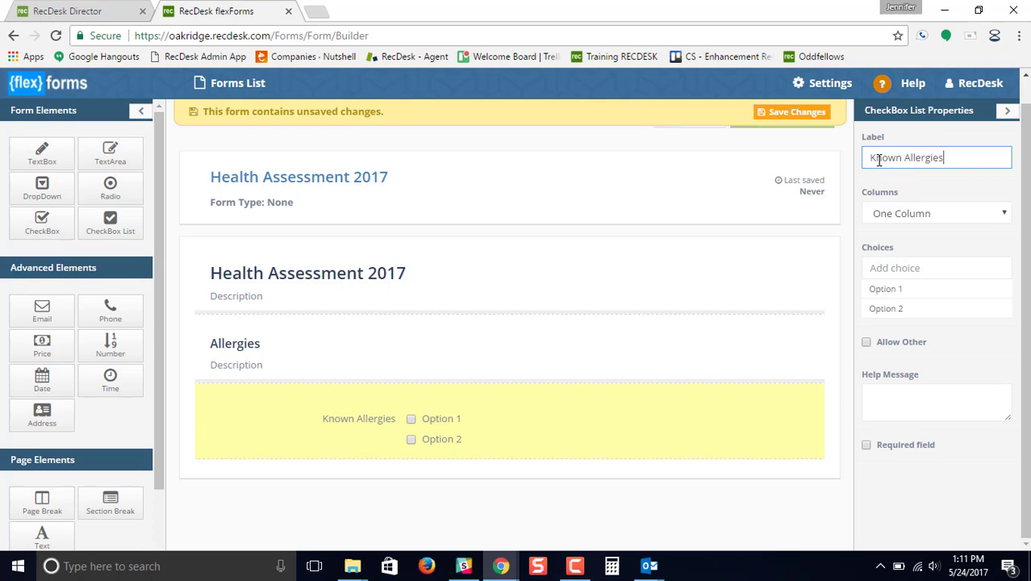
click(936, 213)
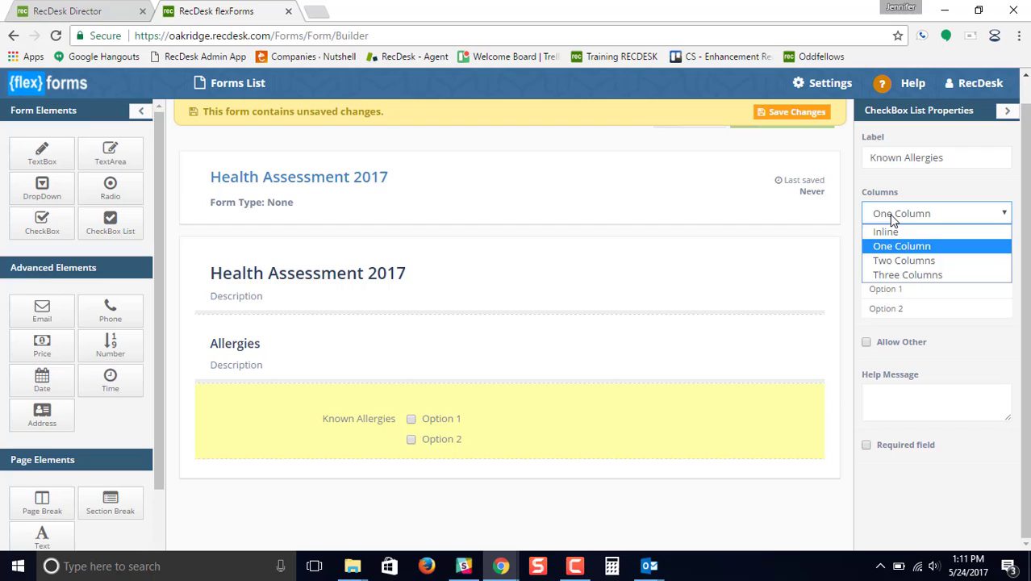
mouse_move(902, 256)
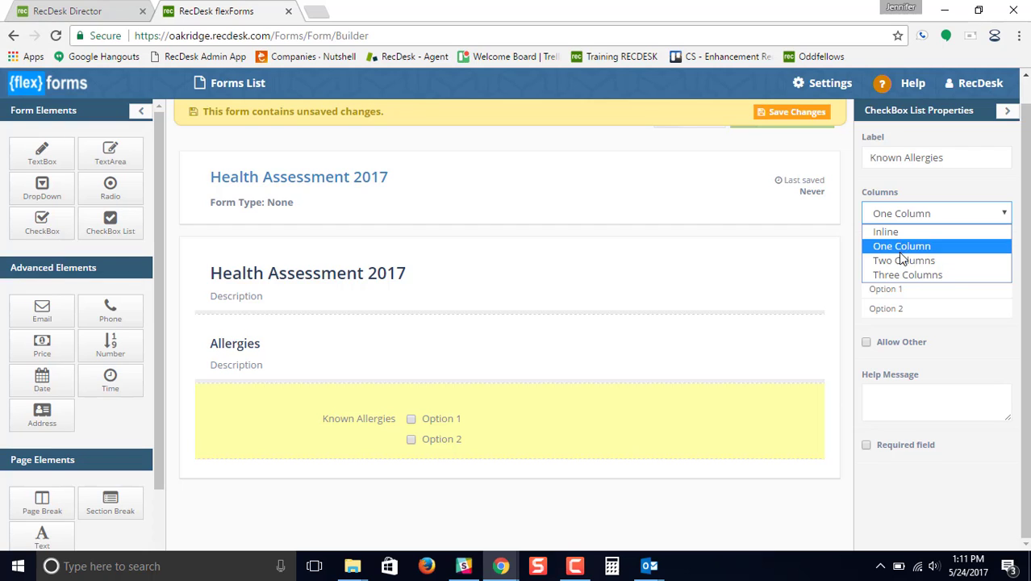
click(901, 245)
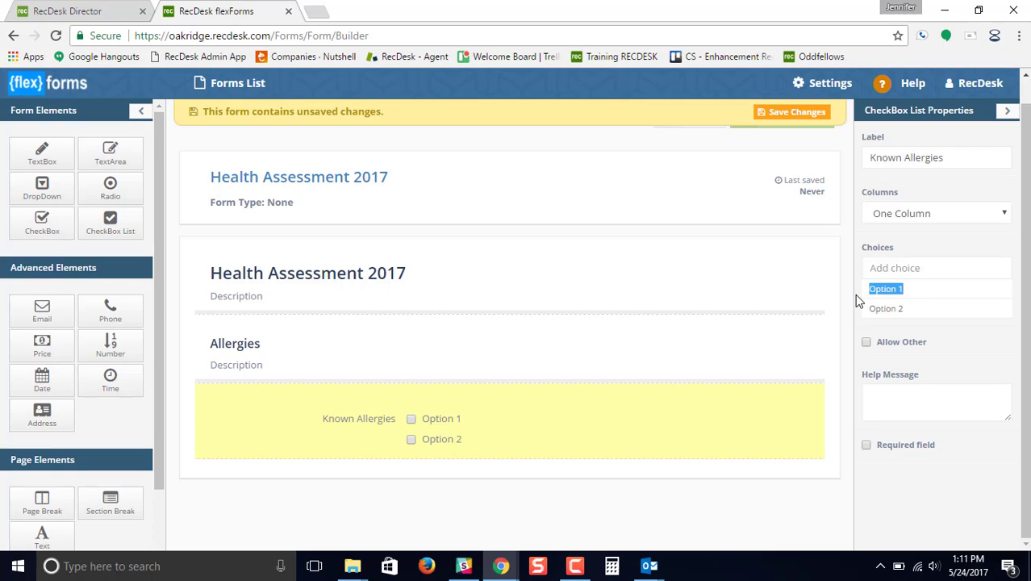
Replace the sample options with choices Bees and Nuts, deleting Option 2
text(Bees)
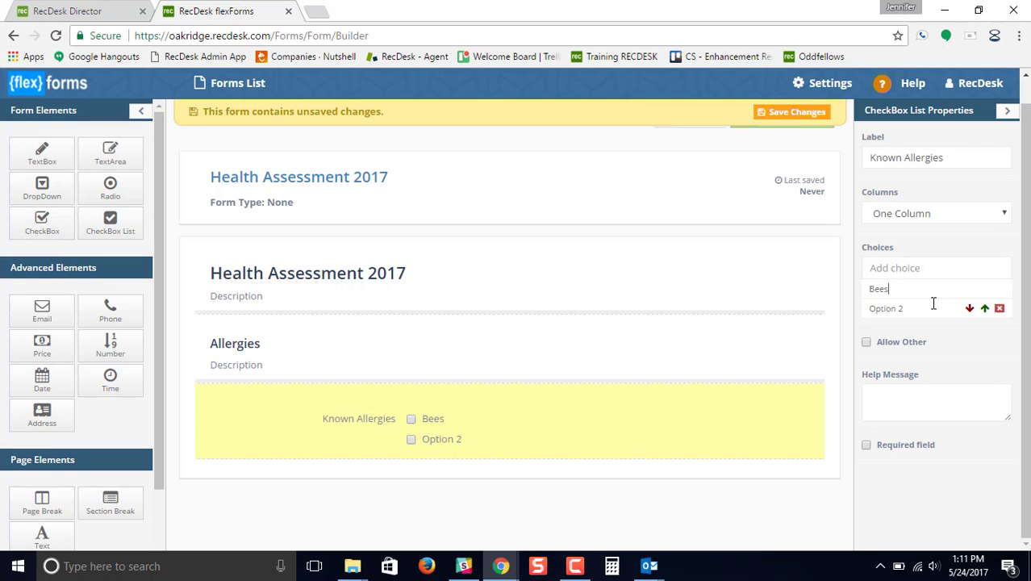
click(1012, 308)
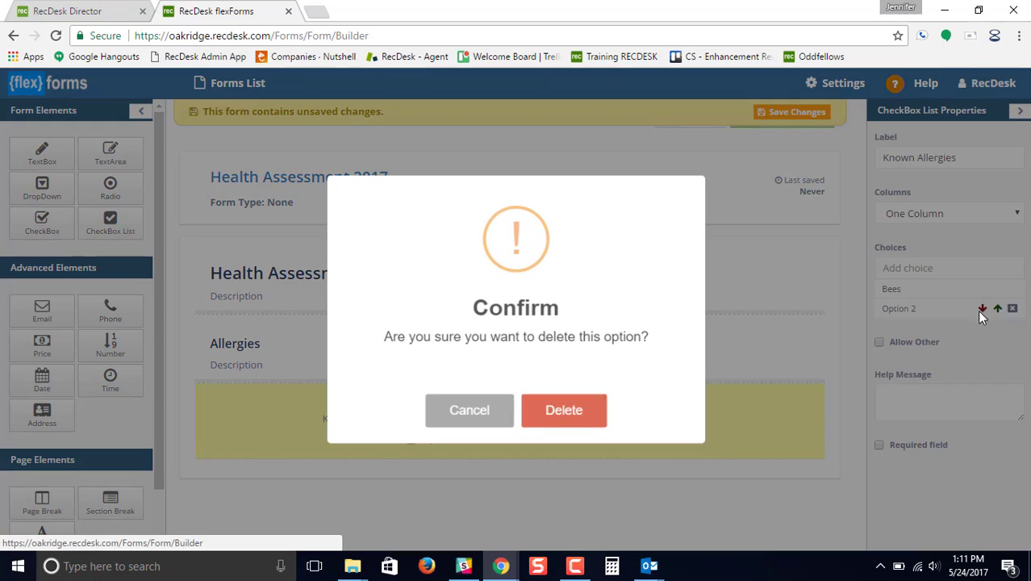
click(564, 410)
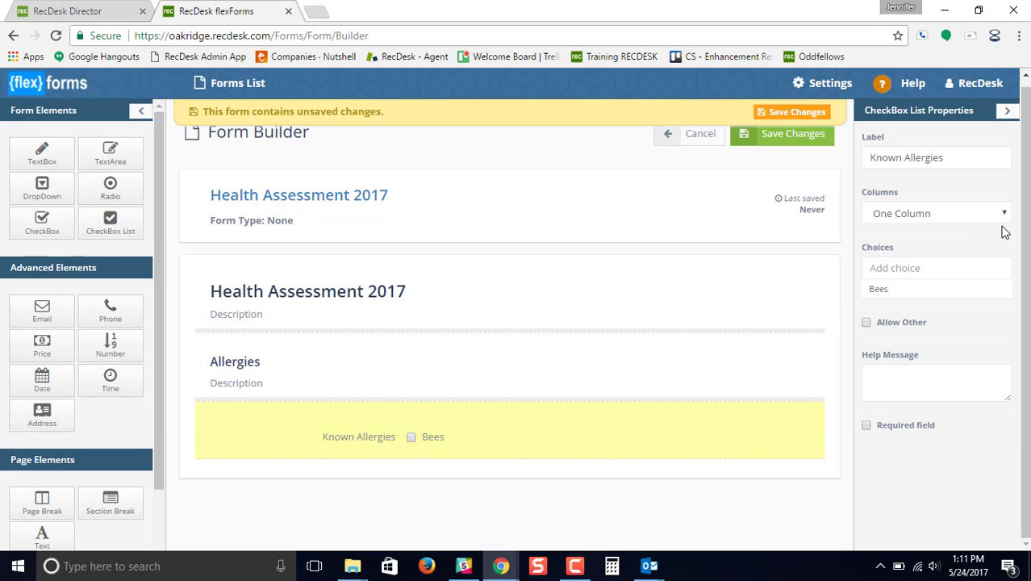
text(Nuts)
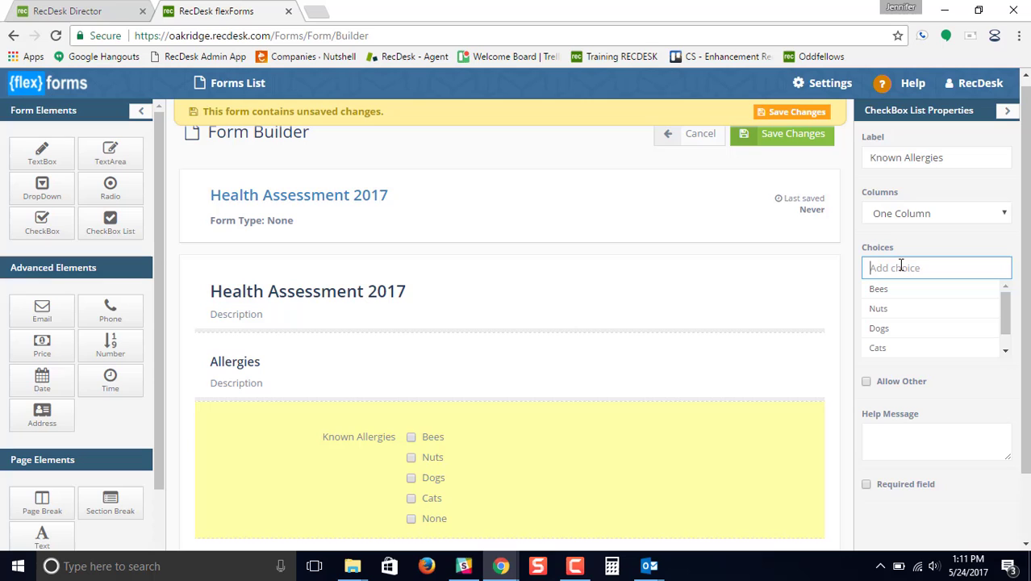
Allow an Other choice with a write-in box on Known Allergies
click(867, 381)
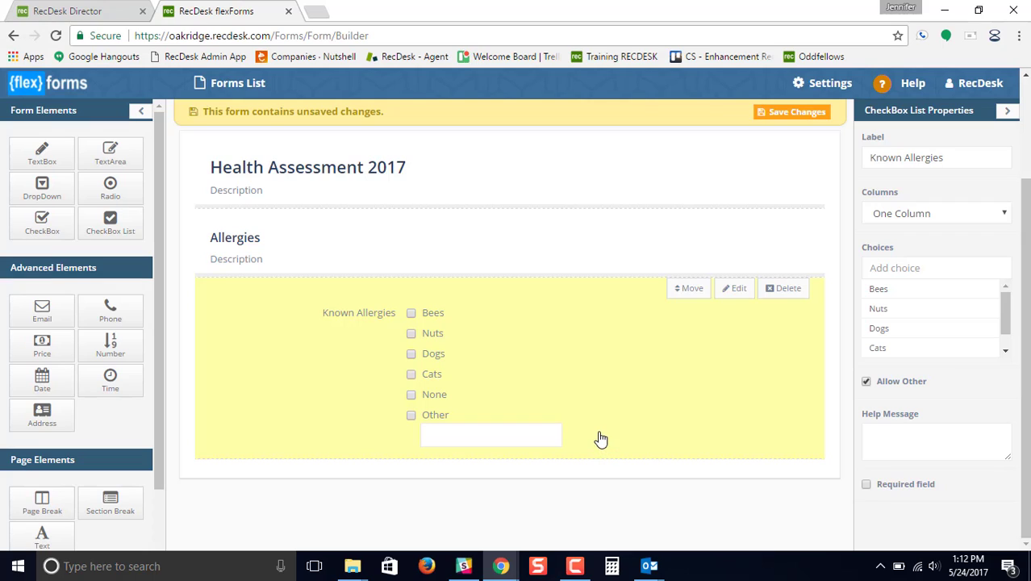
mouse_move(713, 404)
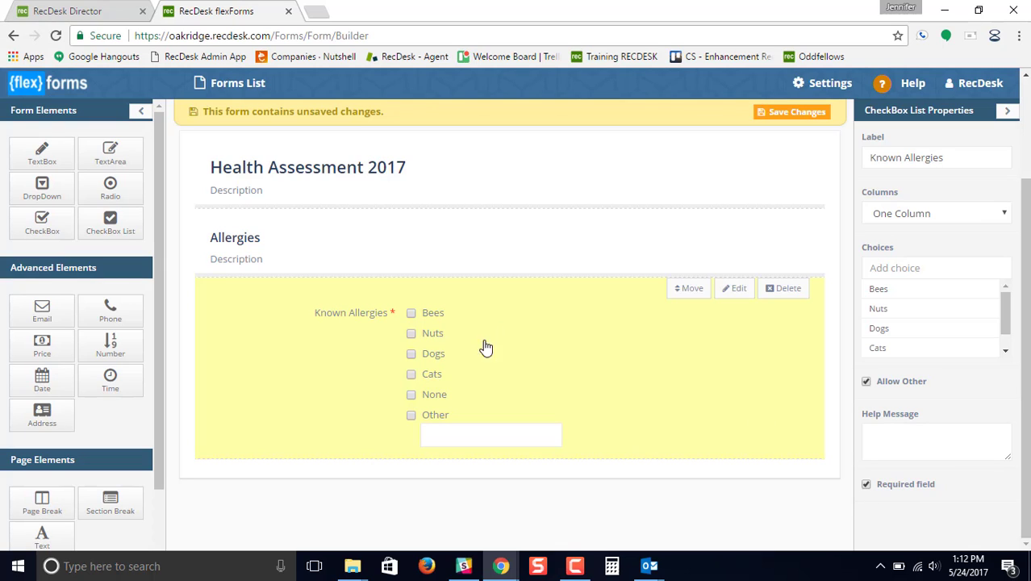
mouse_move(384, 358)
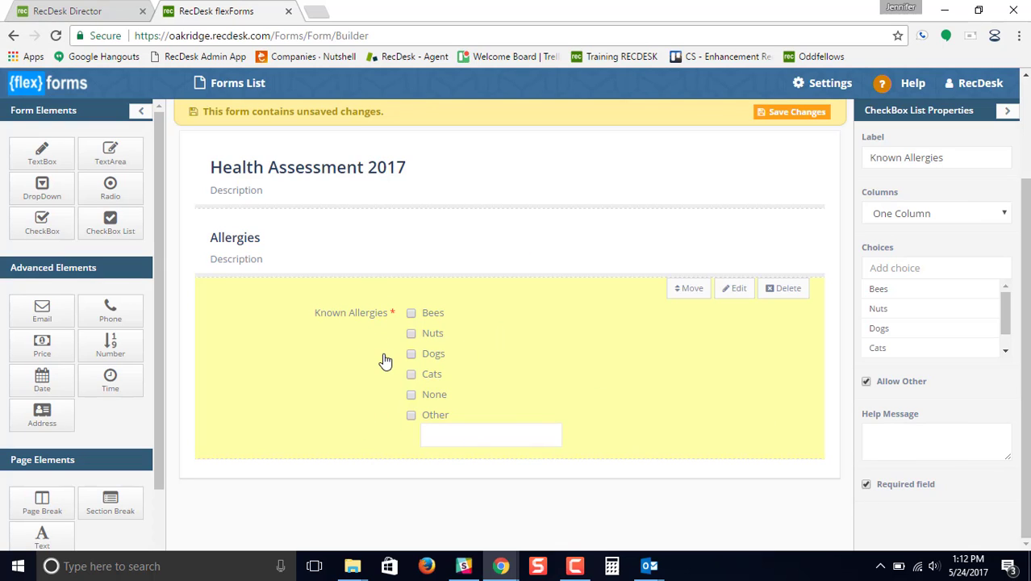
mouse_move(430, 242)
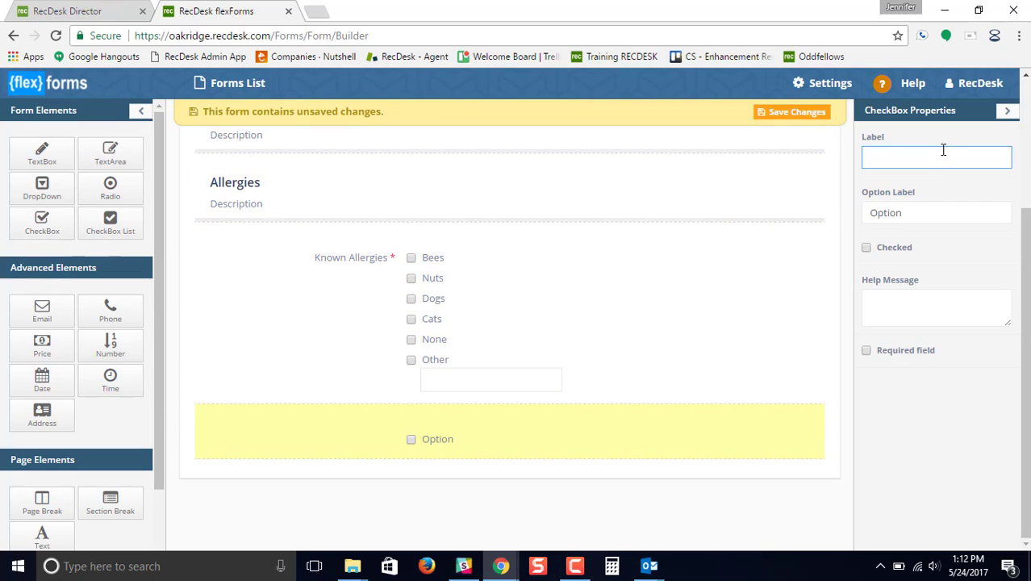
Label the checkbox 'Agree to administer First Aid' with option 'Check to Agree'
text(Agree to administer F)
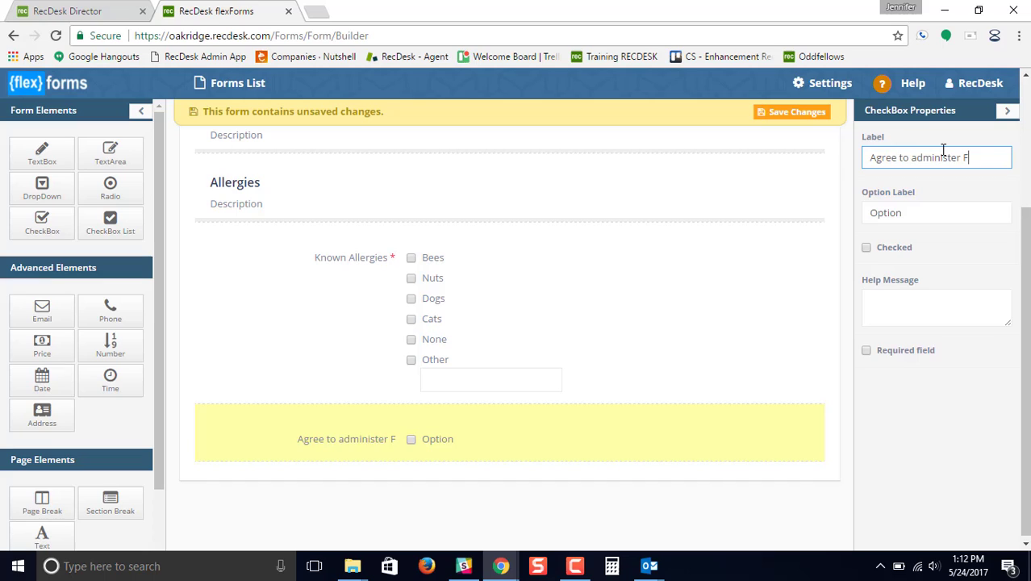
text(irst Aid)
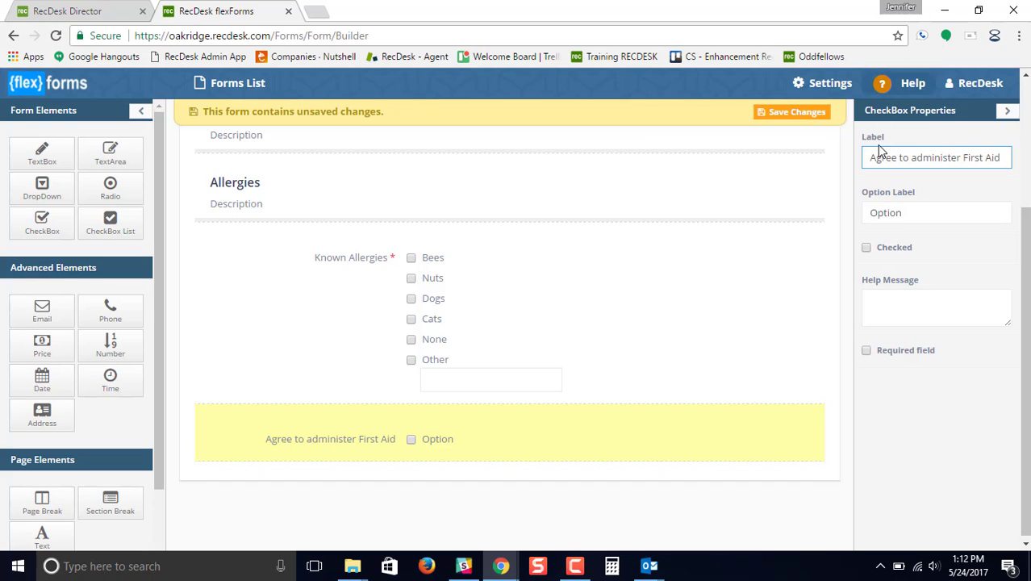
text(Check to Agree)
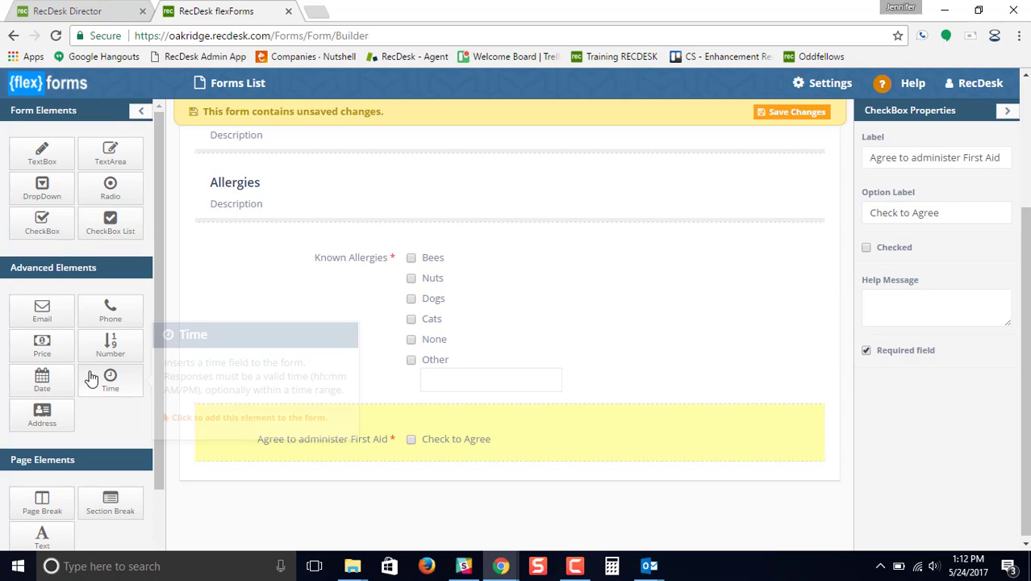
Add a section break titled 'Doctors Information' after the first aid checkbox
click(109, 504)
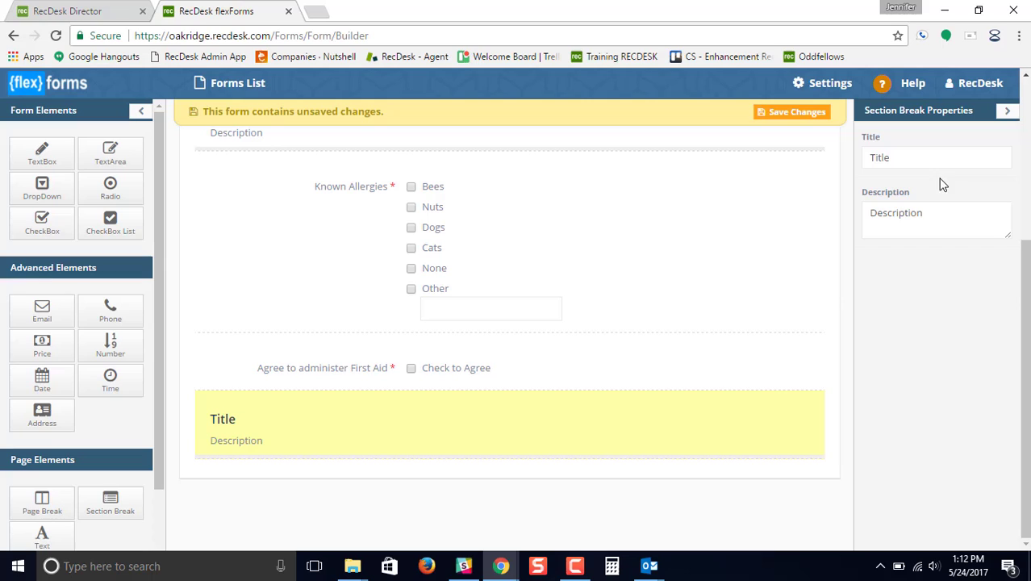
text(Doctors Inf)
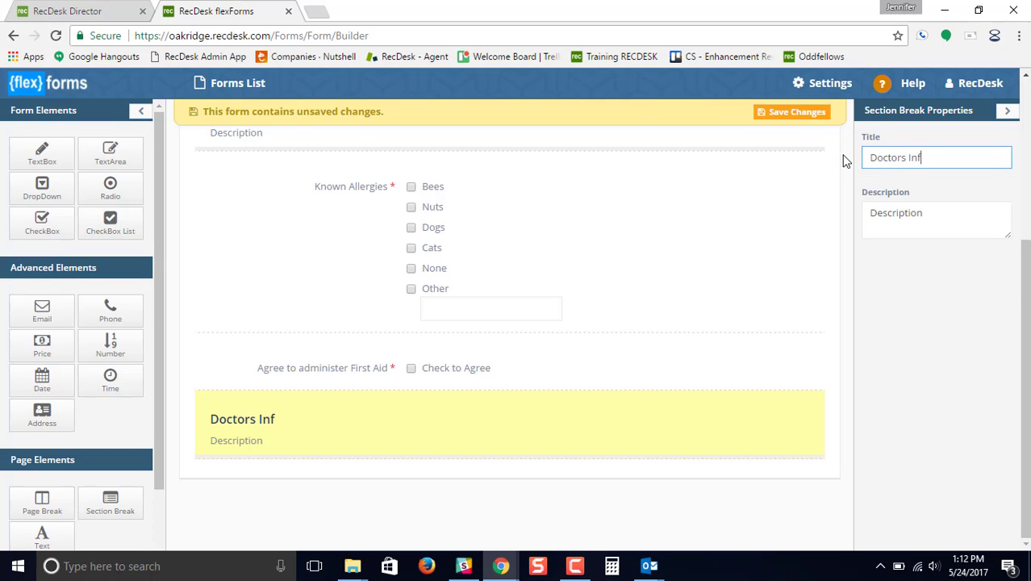
text(ormation)
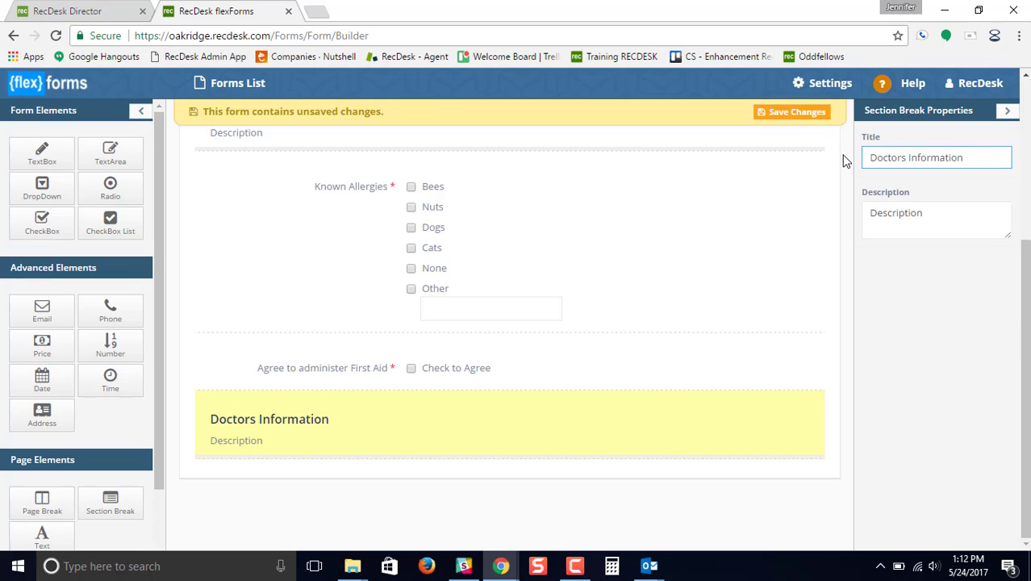
click(936, 218)
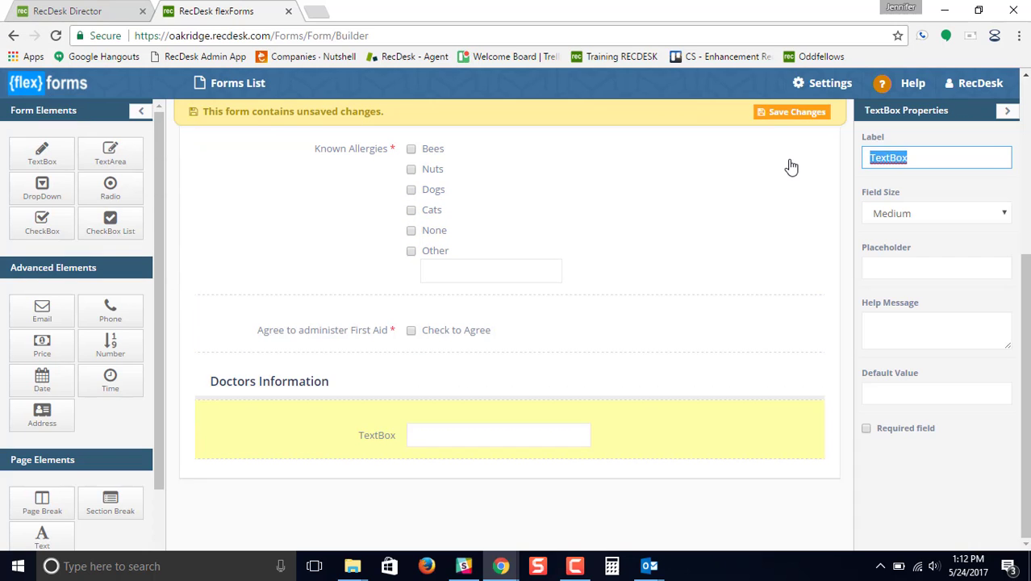
Label the TextBox under Doctors Information 'Doctors Name'
text(Doctors N)
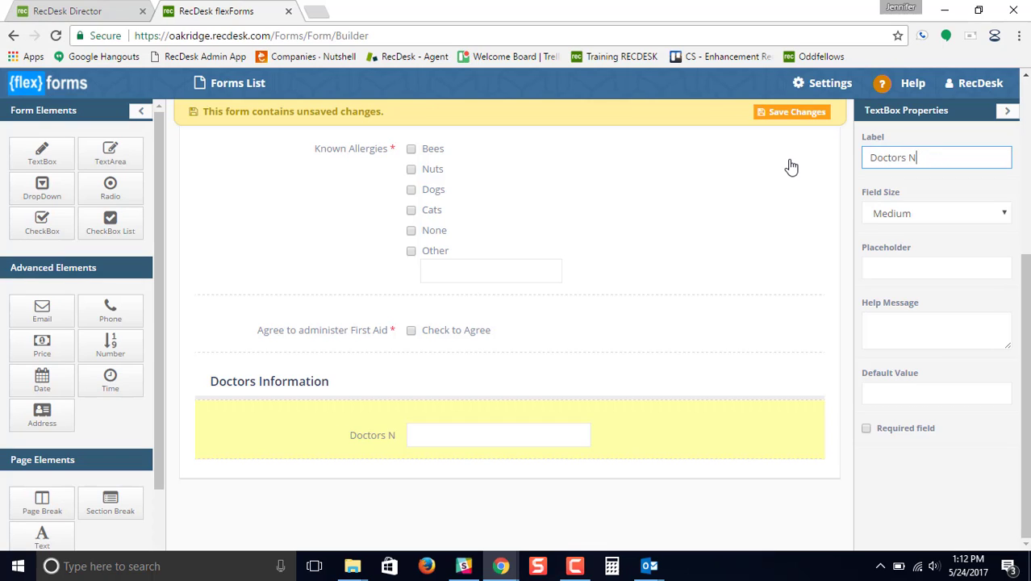
text(ame)
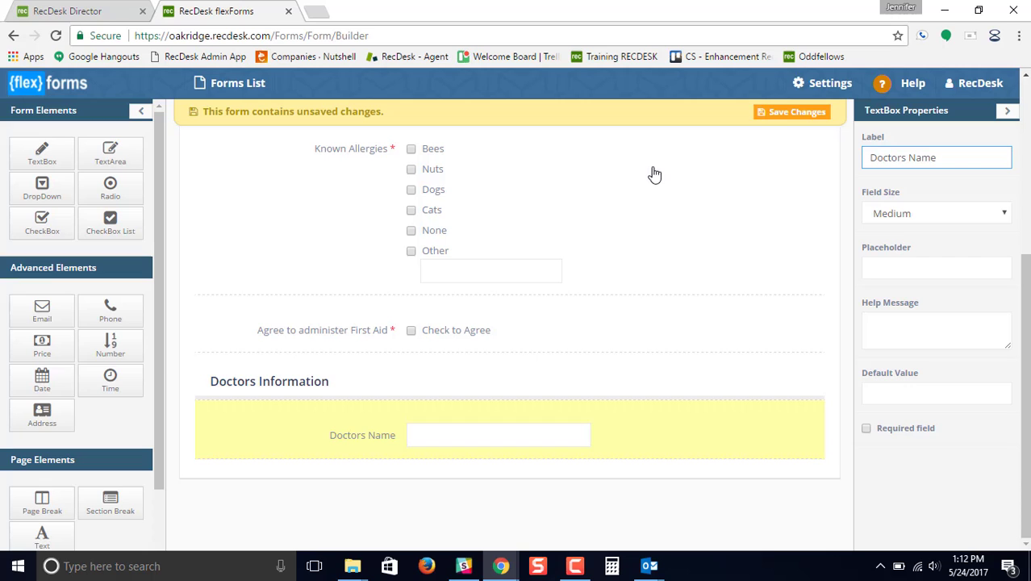
mouse_move(109, 310)
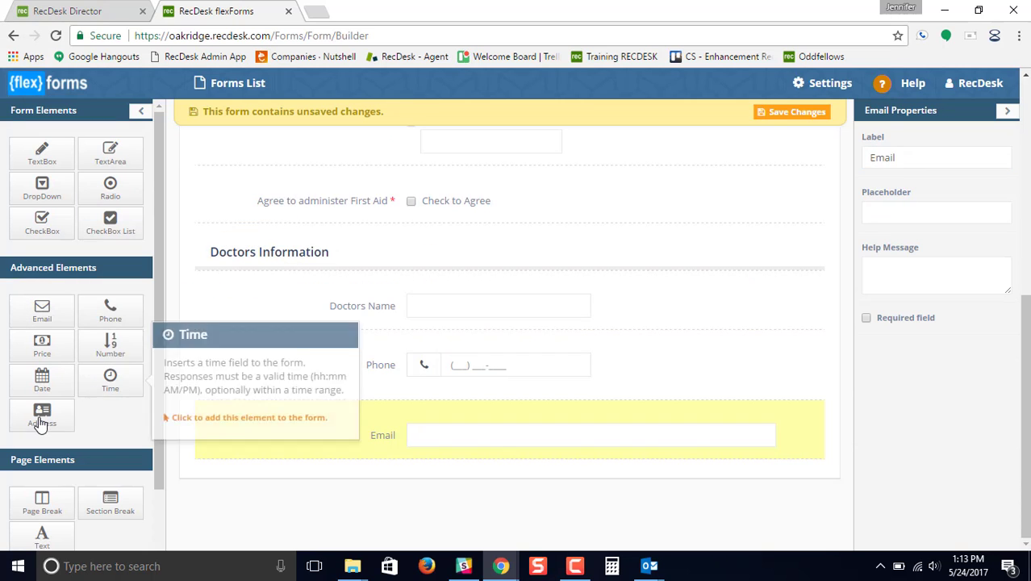
Add an Address field to Doctors Information, with Email sitting below the Address block
click(42, 414)
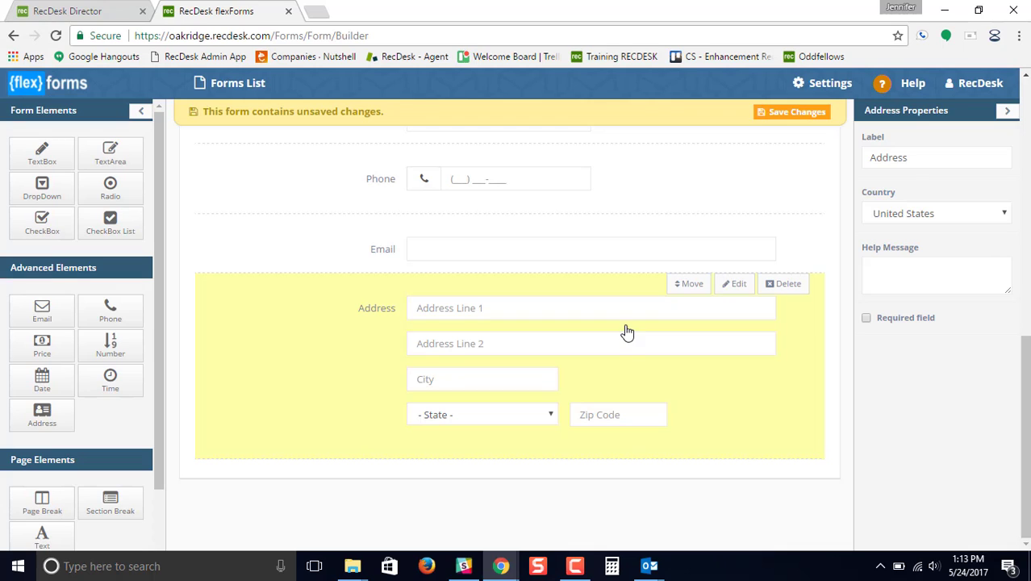
mouse_move(712, 271)
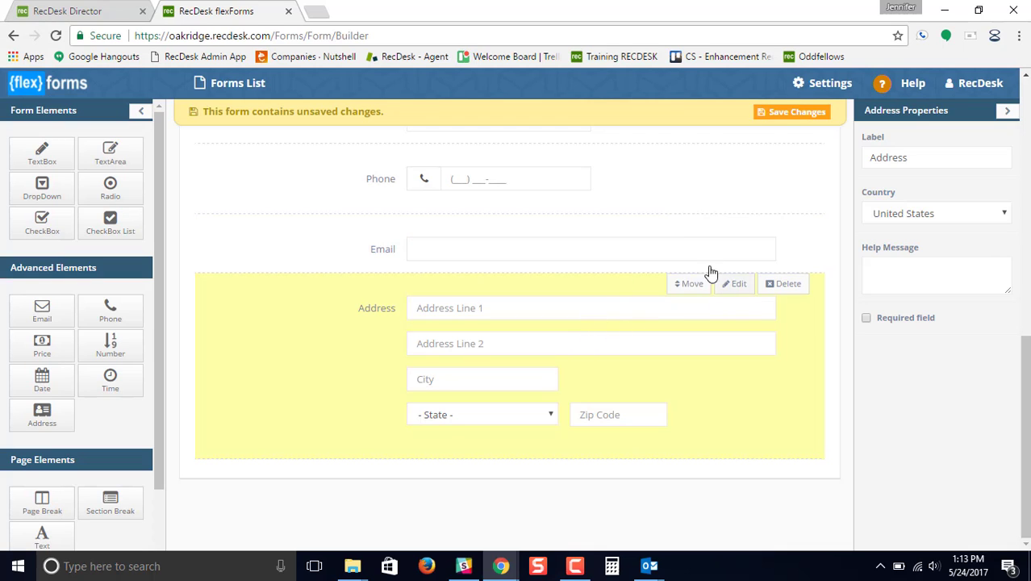
mouse_move(681, 365)
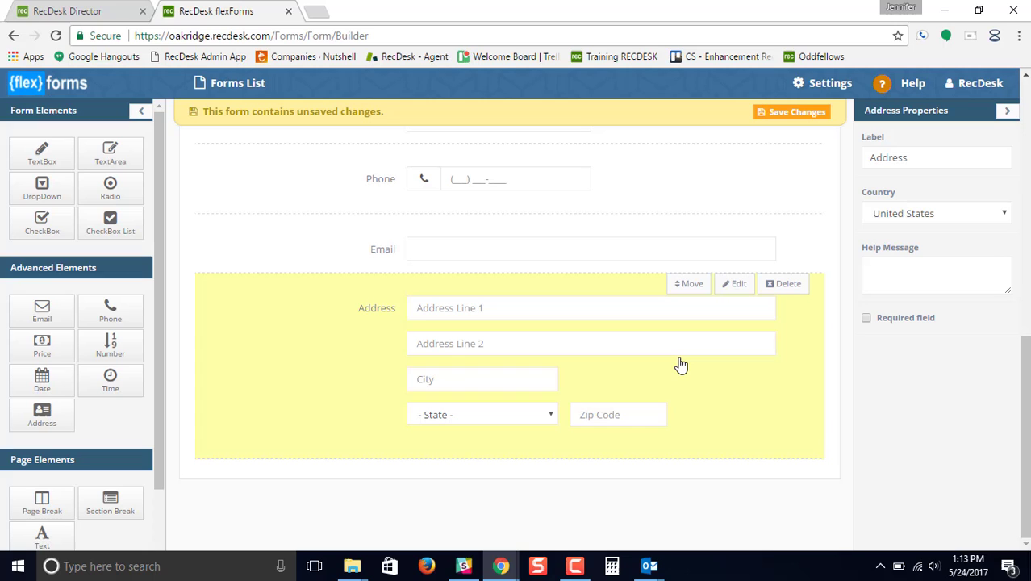
mouse_move(687, 224)
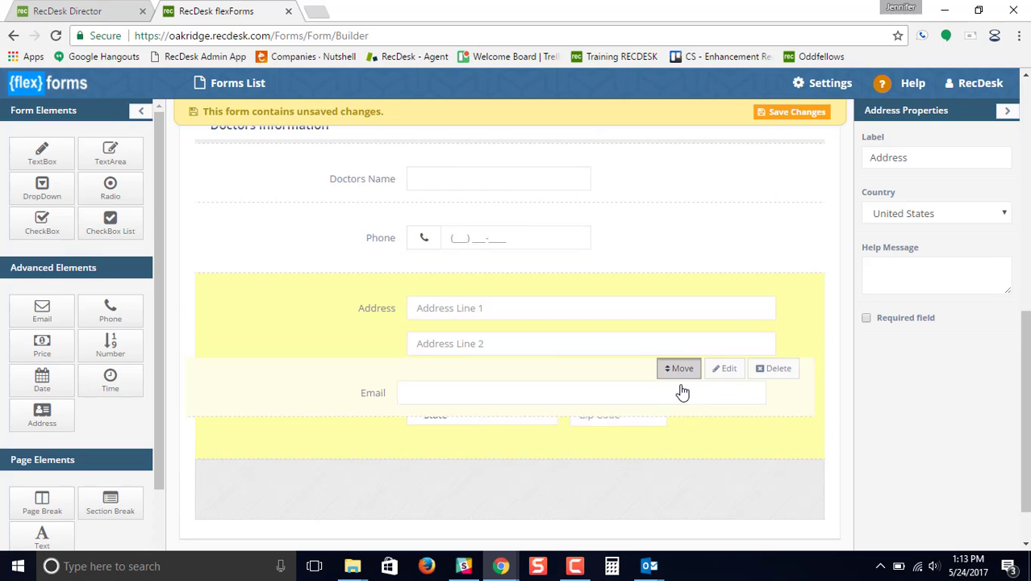
scroll(down, 3)
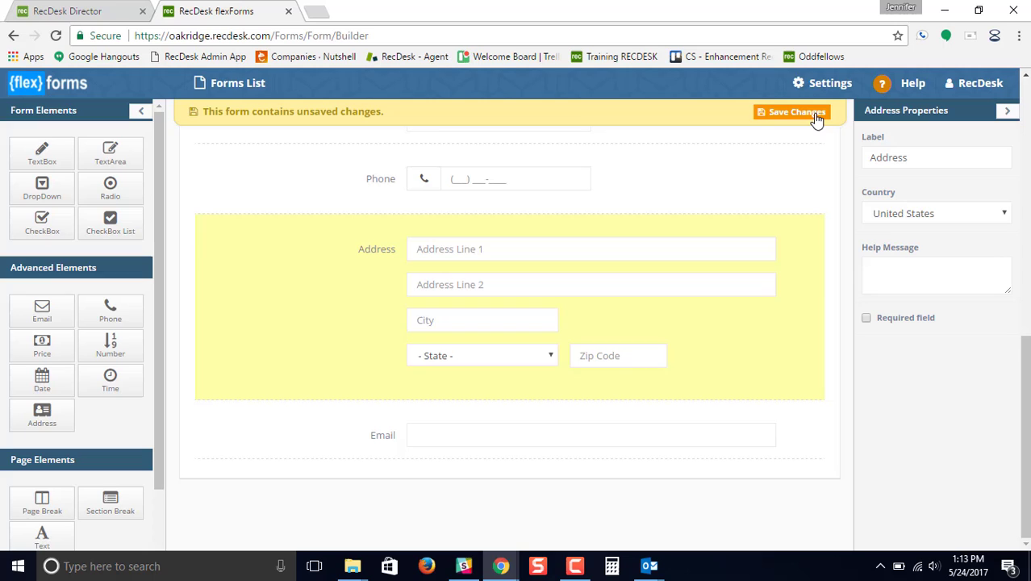
mouse_move(645, 197)
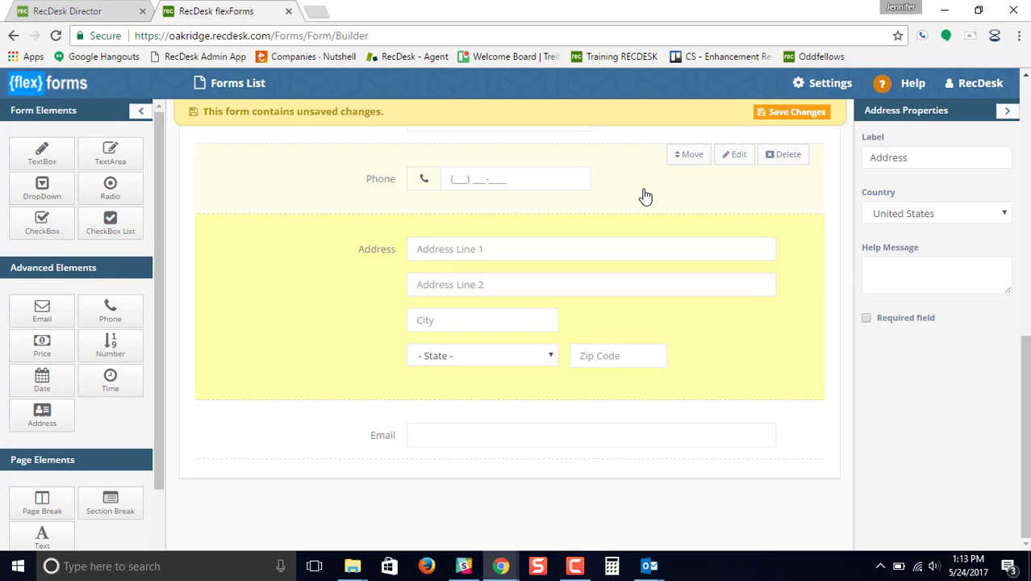
Save the Health Assessment 2017 form from the unsaved-changes banner
click(791, 112)
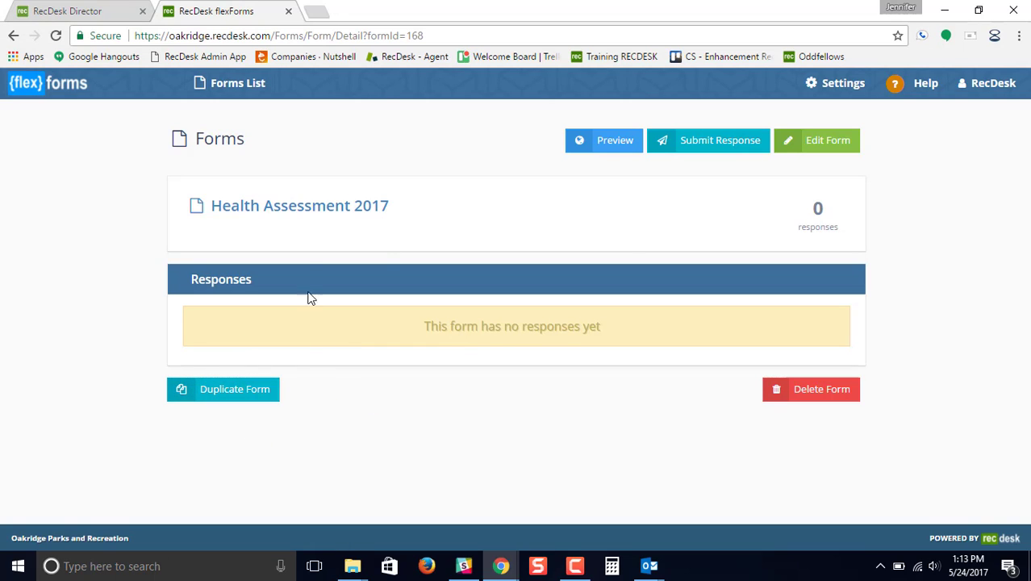
mouse_move(634, 246)
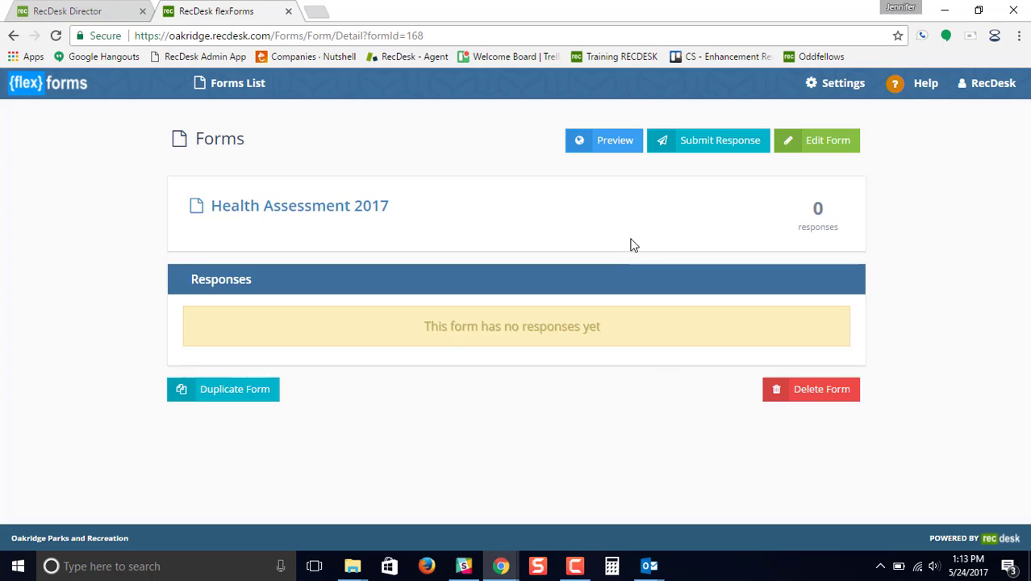
mouse_move(484, 265)
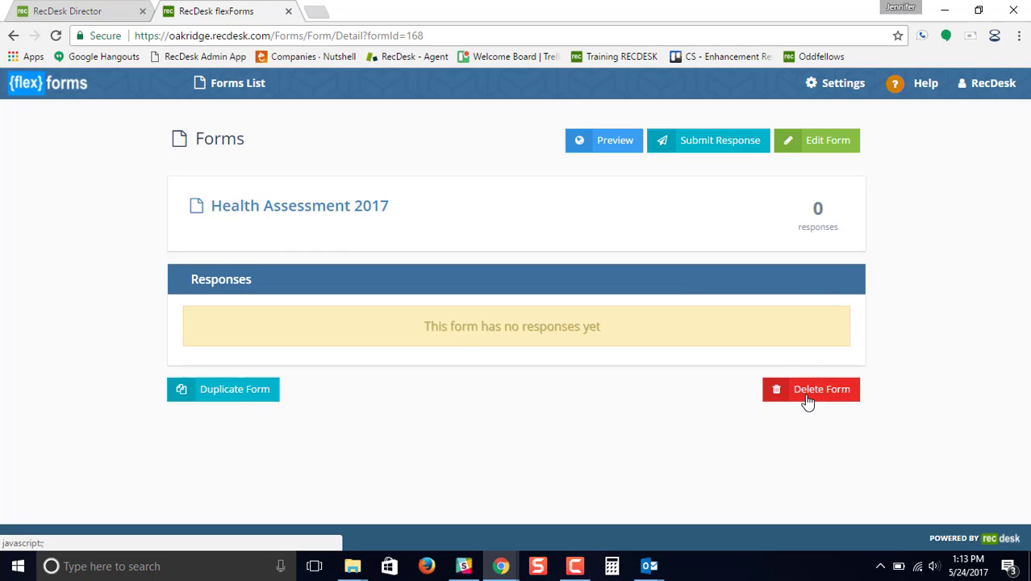
mouse_move(646, 357)
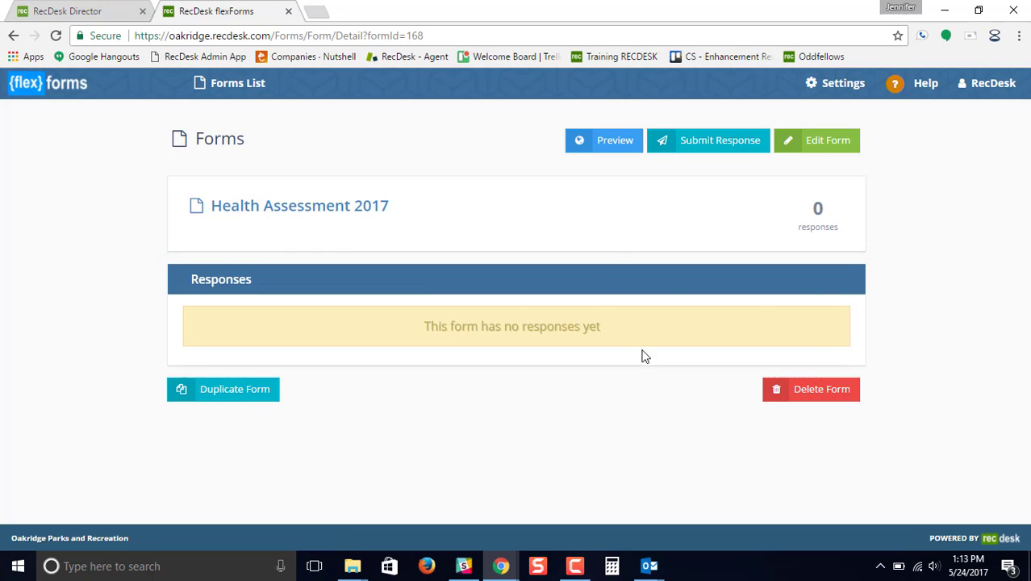